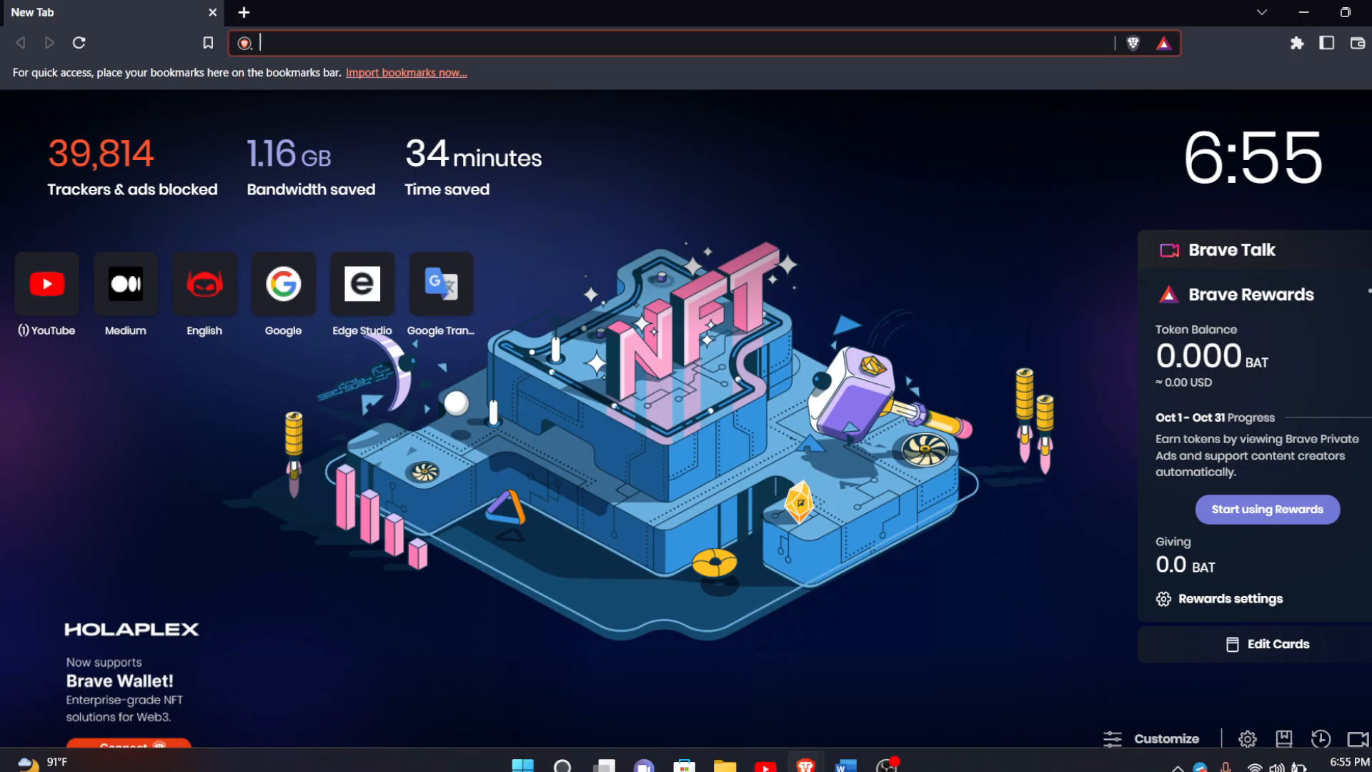
Navigate to DNSdumpster via the 'dns' address-bar suggestion and browse its Attack, Defend and Learn sections
{"action": "type", "text": "dns"}
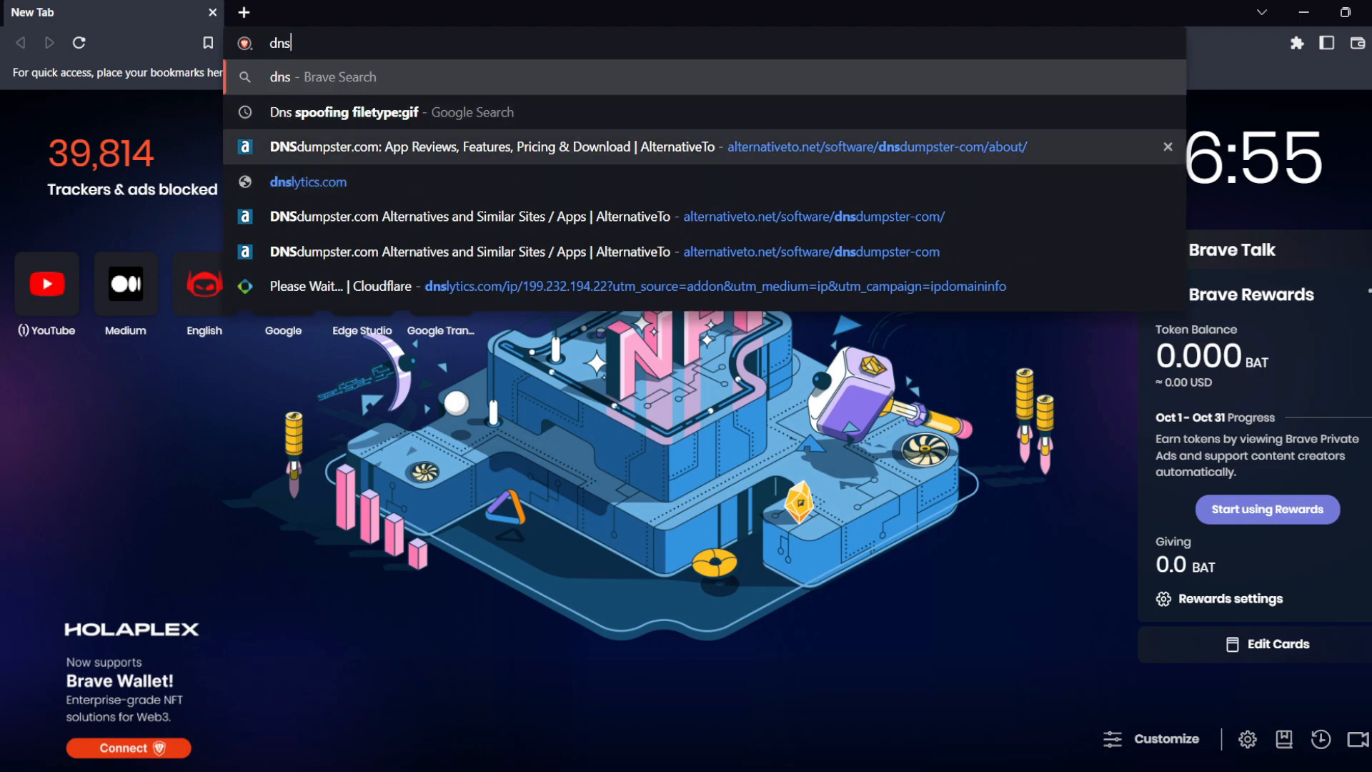
{"action": "left_click", "coordinate": [455, 146]}
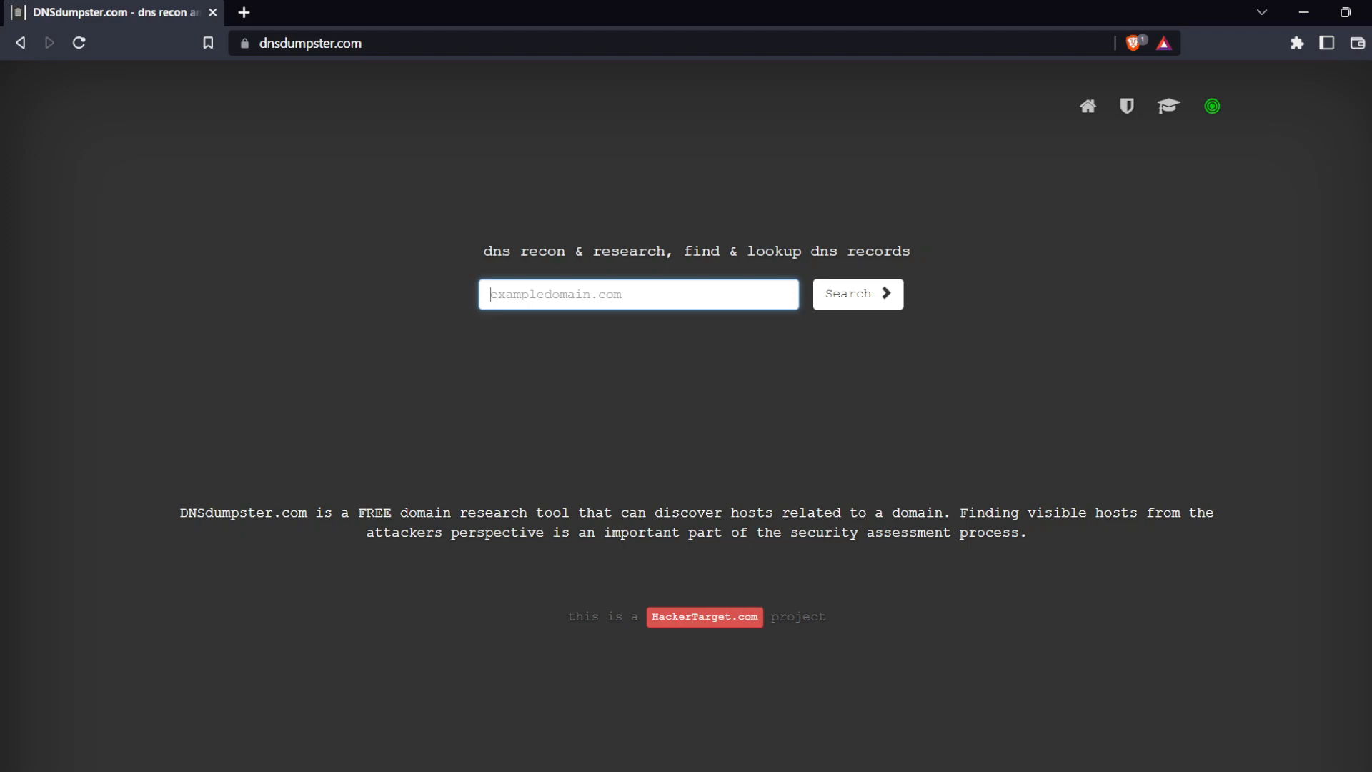
{"action": "left_click", "coordinate": [856, 293]}
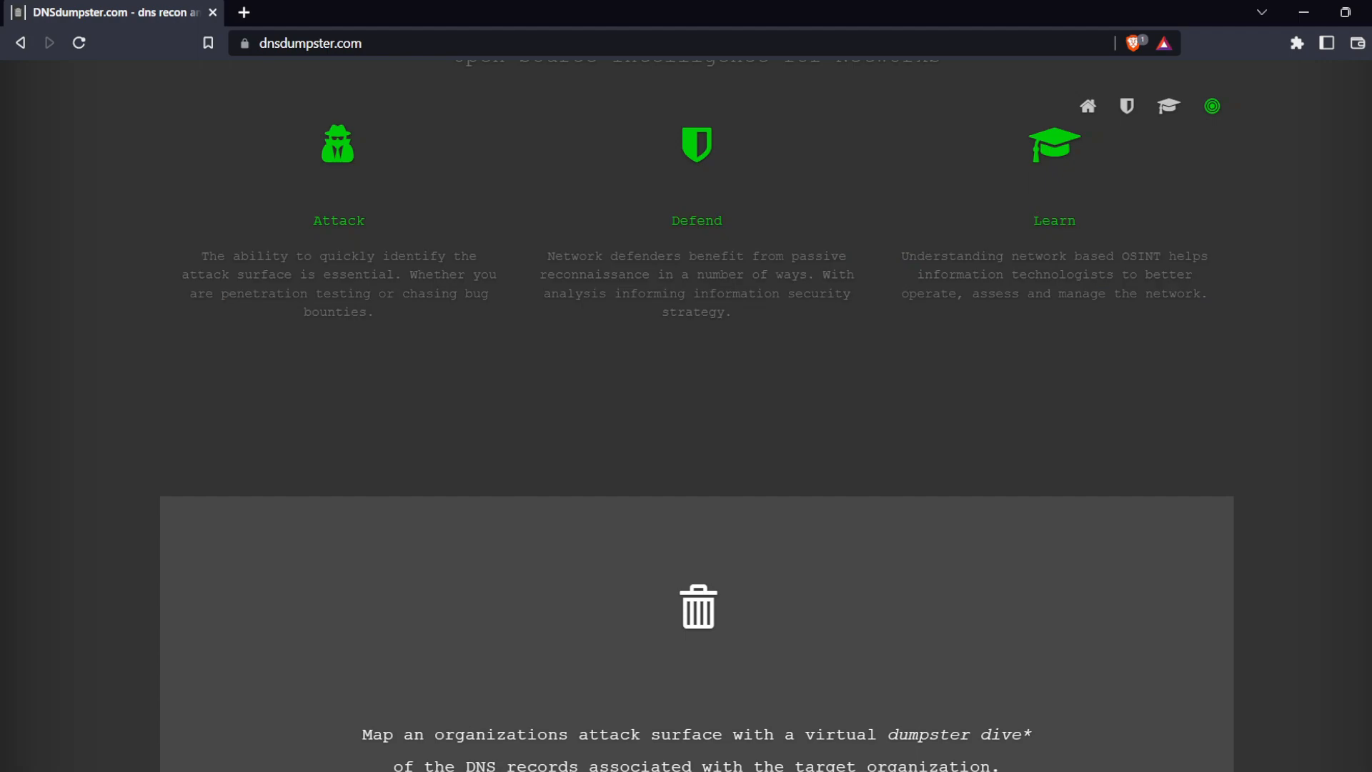
{"action": "scroll", "scroll_direction": "down", "scroll_amount": 3}
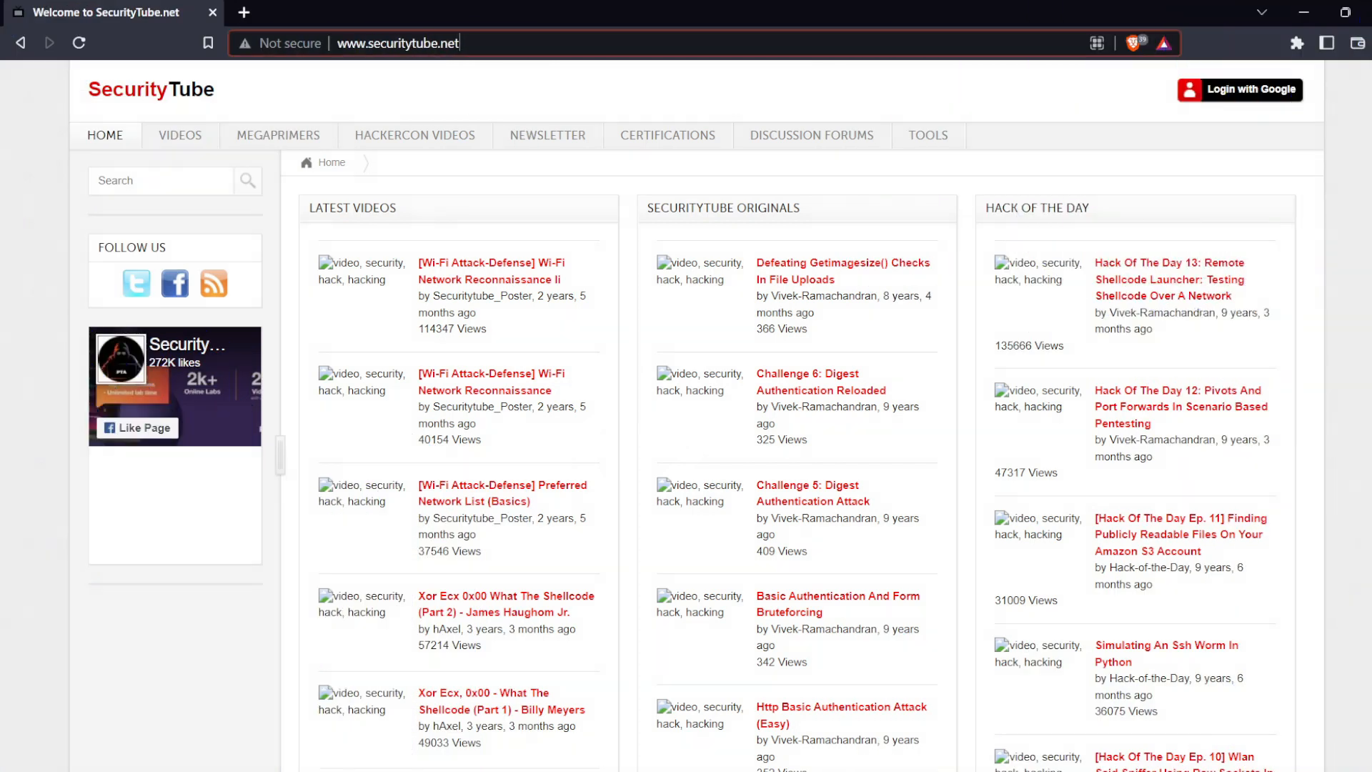
Load securitytube.net and play the Wi-Fi Network Reconnaissance II video from Latest Videos
{"action": "left_click", "coordinate": [398, 43]}
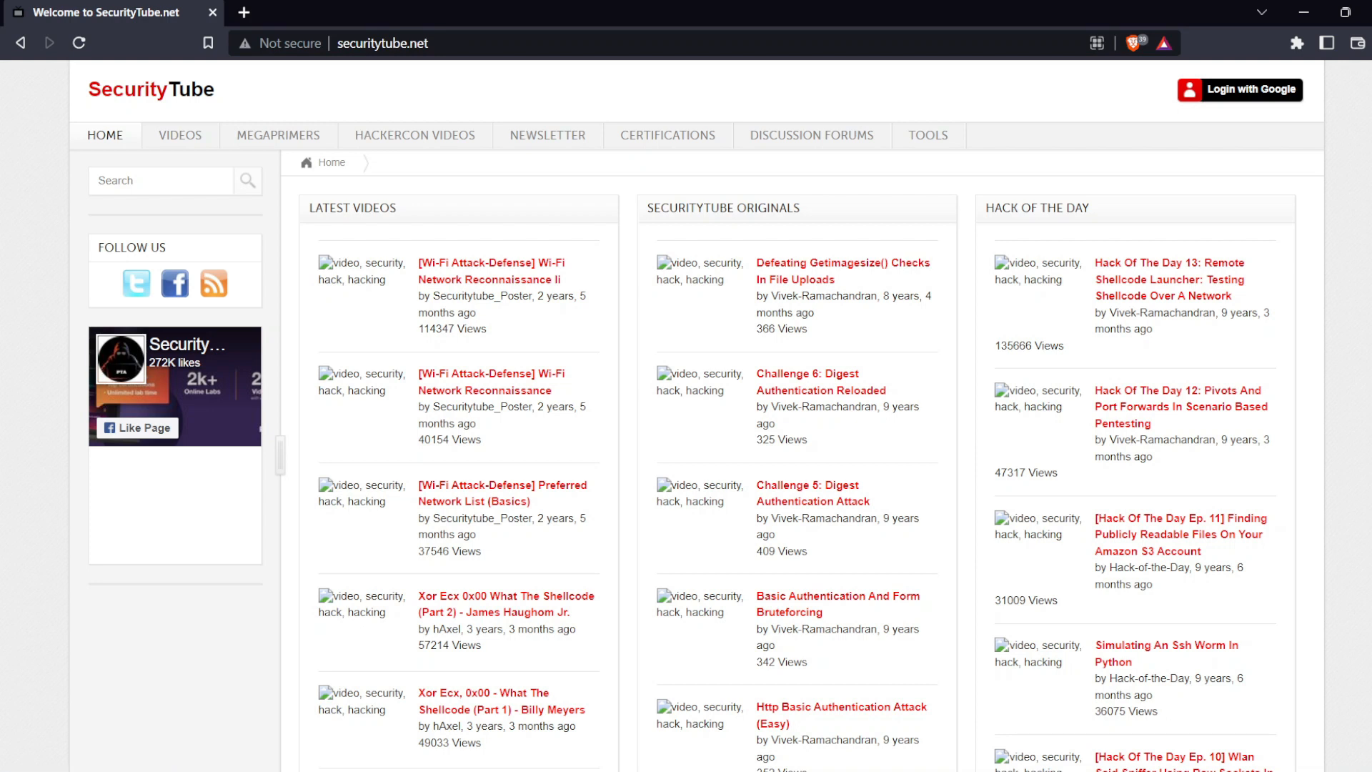
{"action": "left_click", "coordinate": [488, 270]}
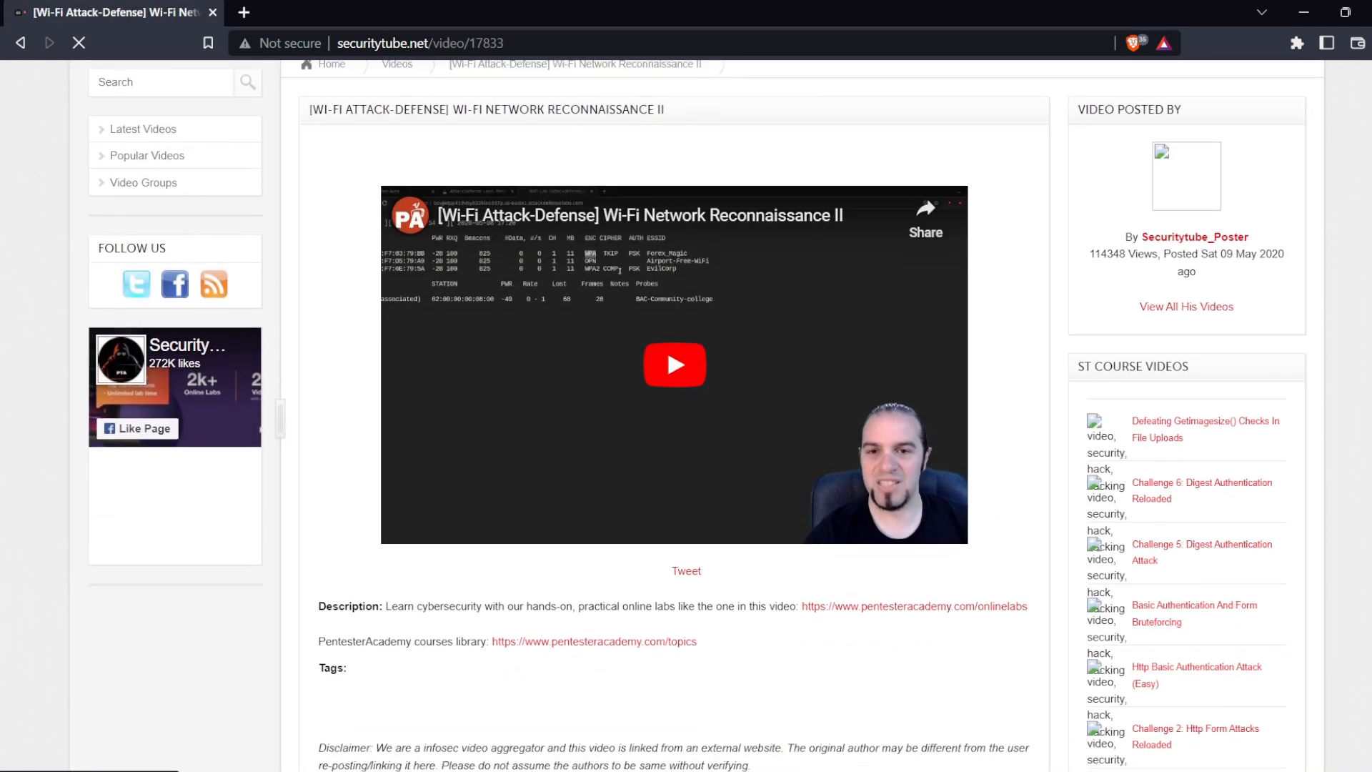
{"action": "left_click", "coordinate": [674, 364]}
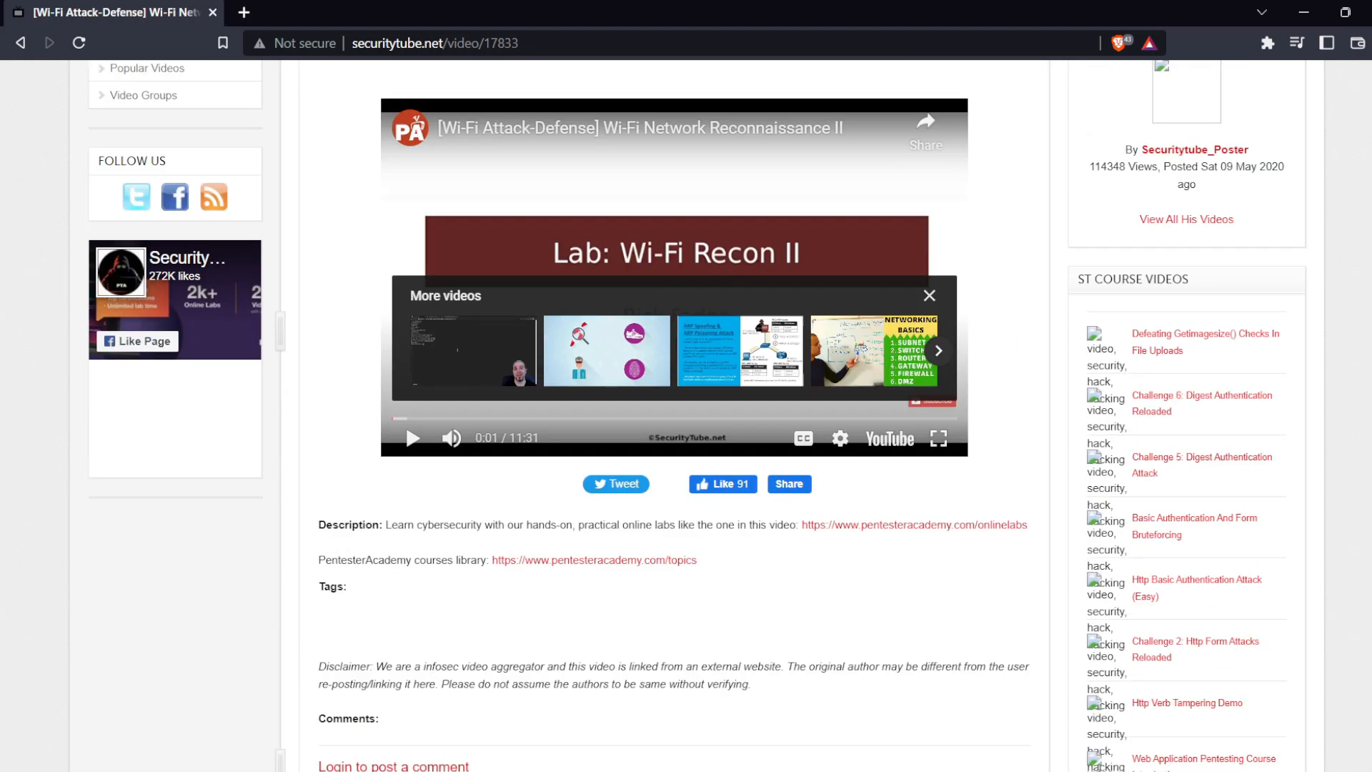
Return to the SecurityTube home page and browse its latest video listings
{"action": "scroll", "scroll_direction": "up", "scroll_amount": 3}
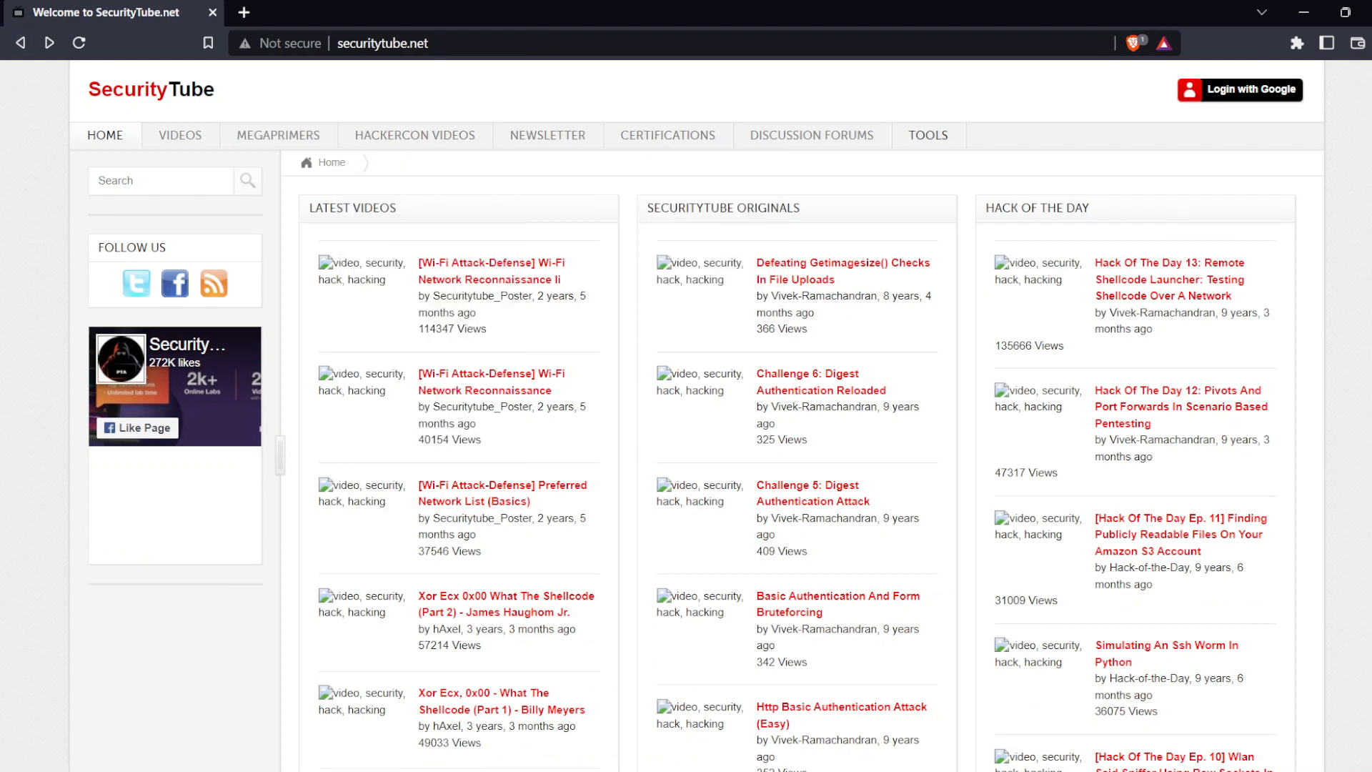
{"action": "scroll", "scroll_direction": "down", "scroll_amount": 3}
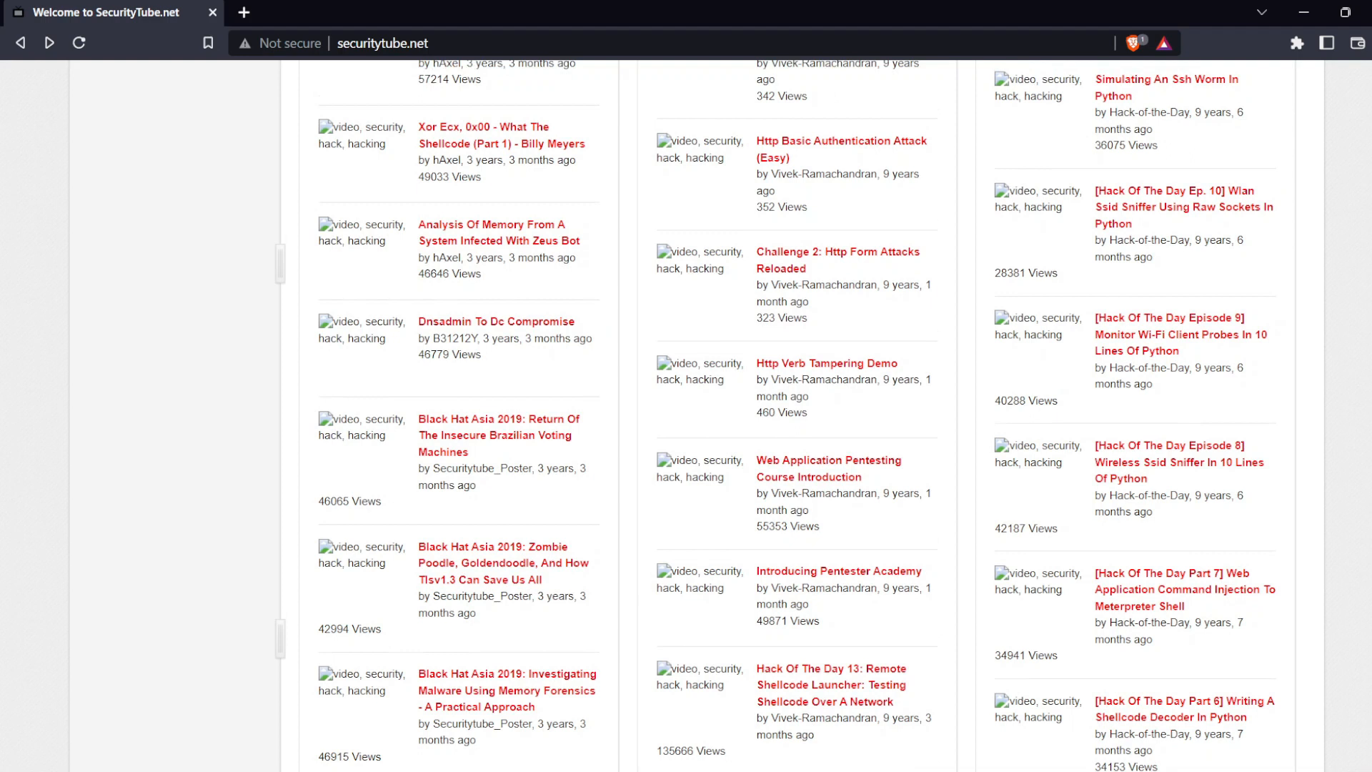
{"action": "scroll", "scroll_direction": "down", "scroll_amount": 3}
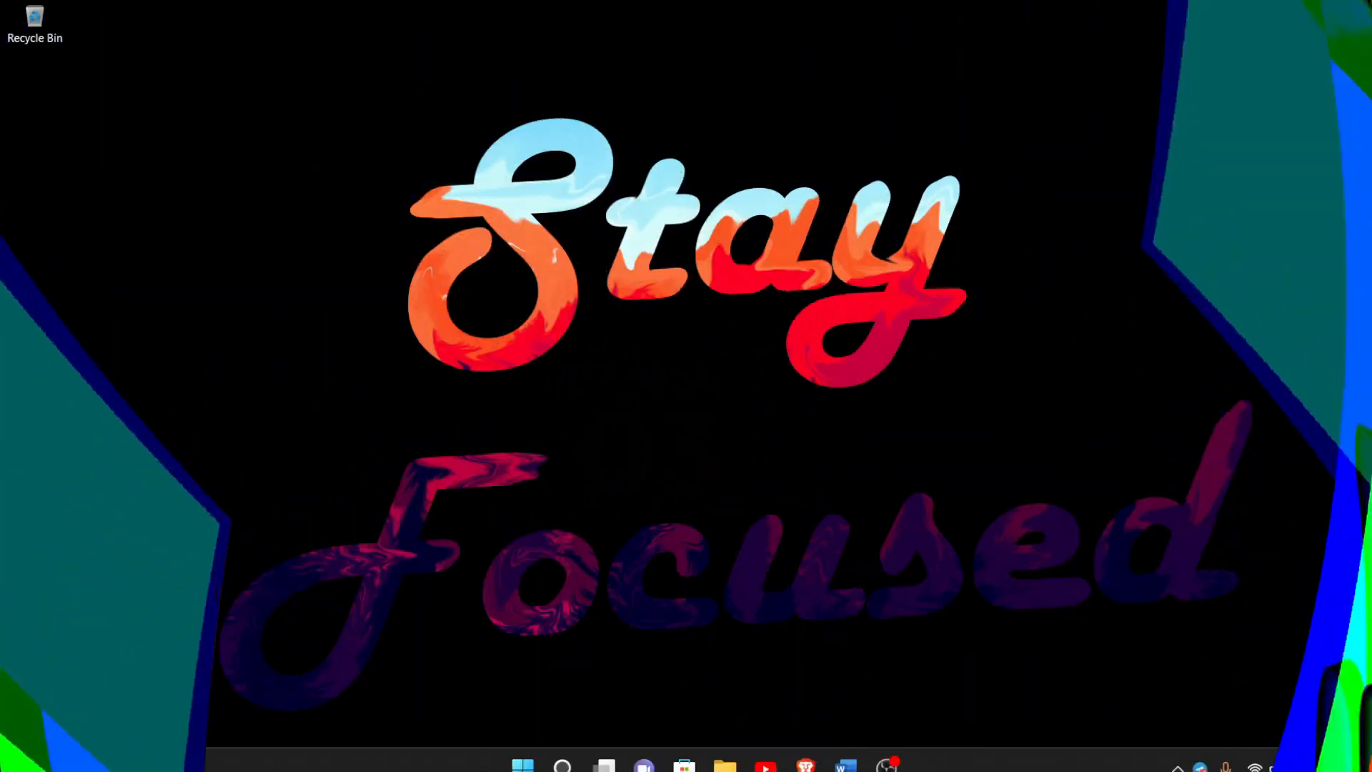
Search 'shodan' and open the Shodan Search Engine home page at shodan.io, browsing its features
{"action": "left_click", "coordinate": [803, 766]}
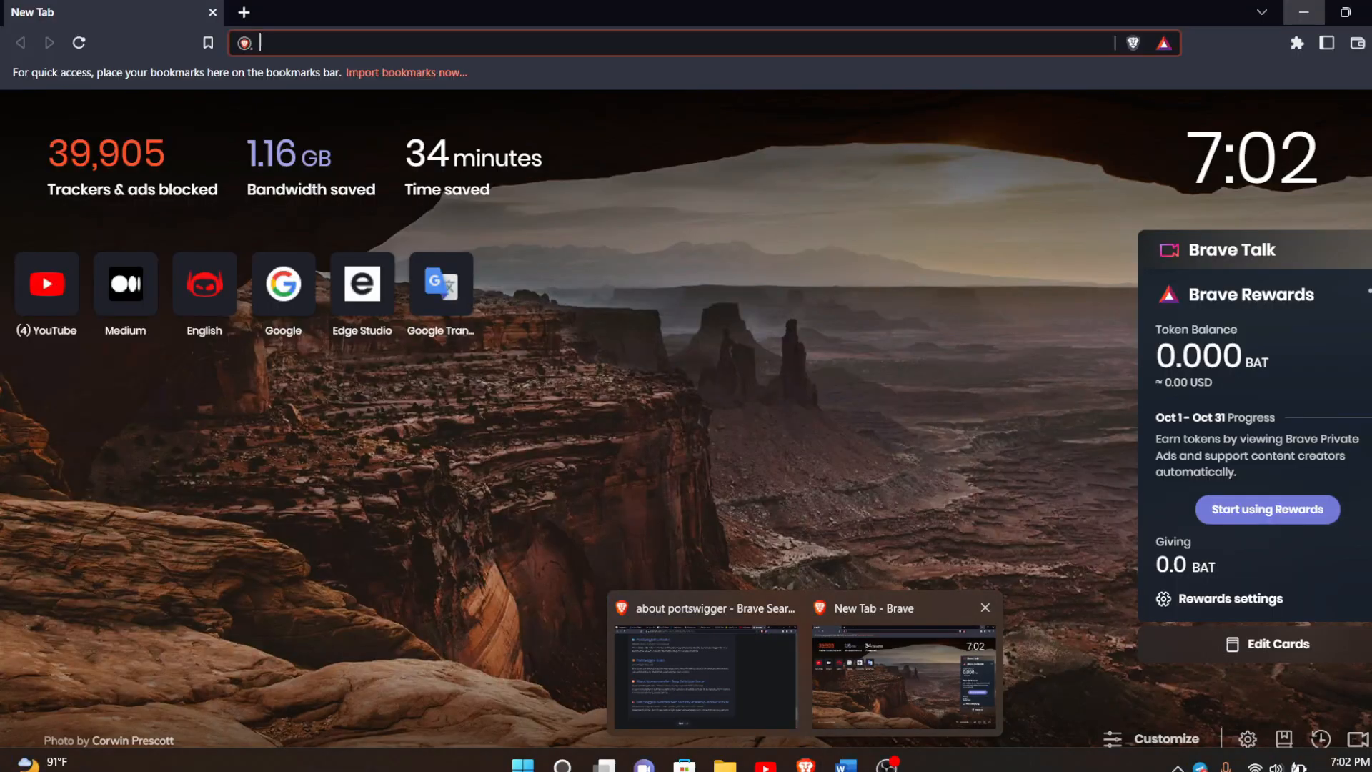
{"action": "type", "text": "shodan&source=desktop"}
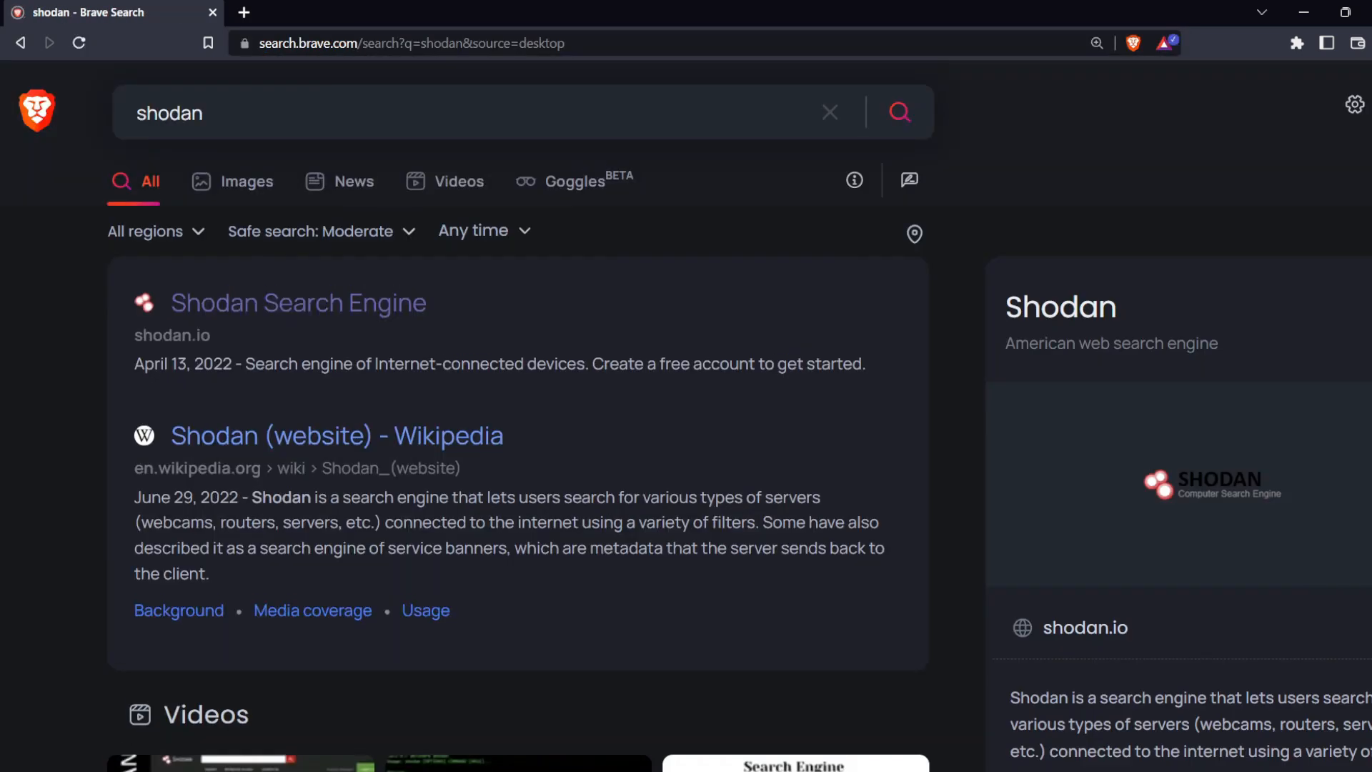
{"action": "left_click", "coordinate": [297, 302]}
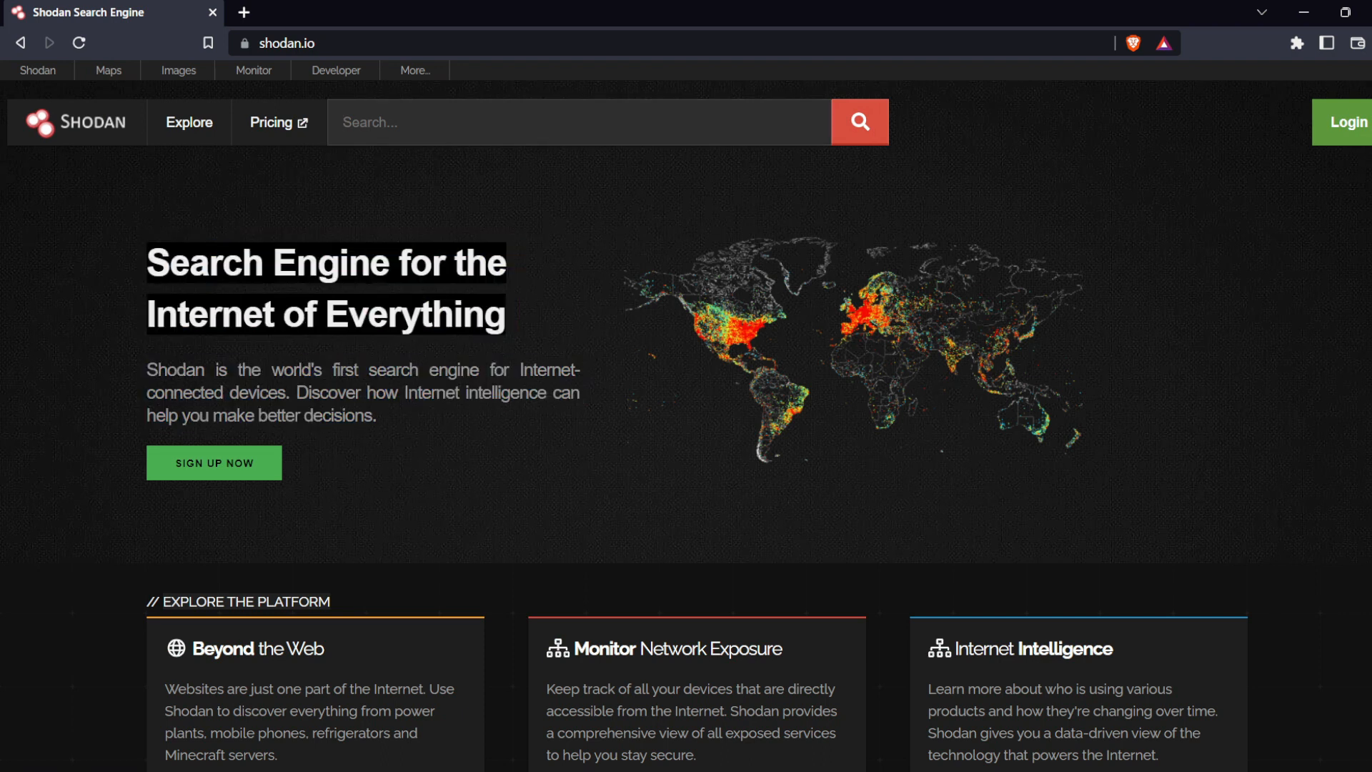
{"action": "scroll", "scroll_direction": "down", "scroll_amount": 3}
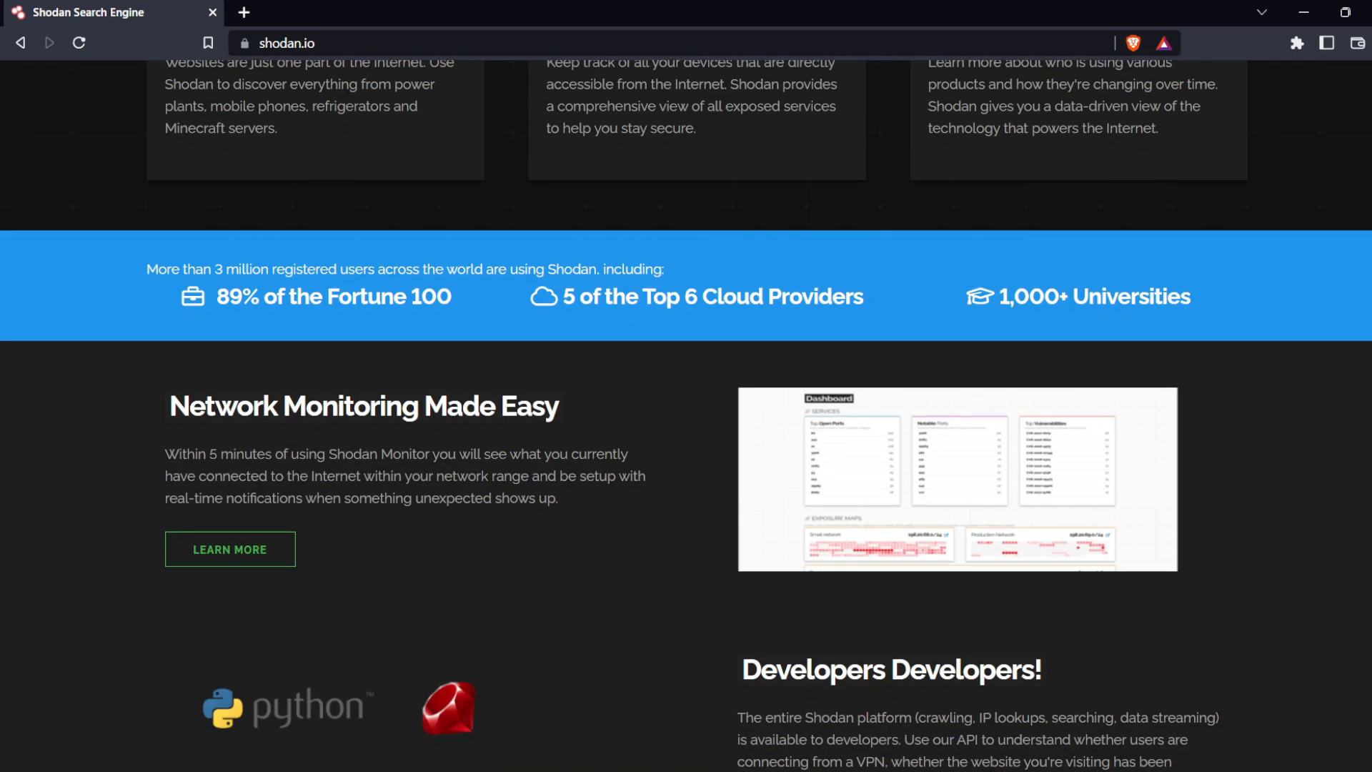
{"action": "scroll", "scroll_direction": "up", "scroll_amount": 3}
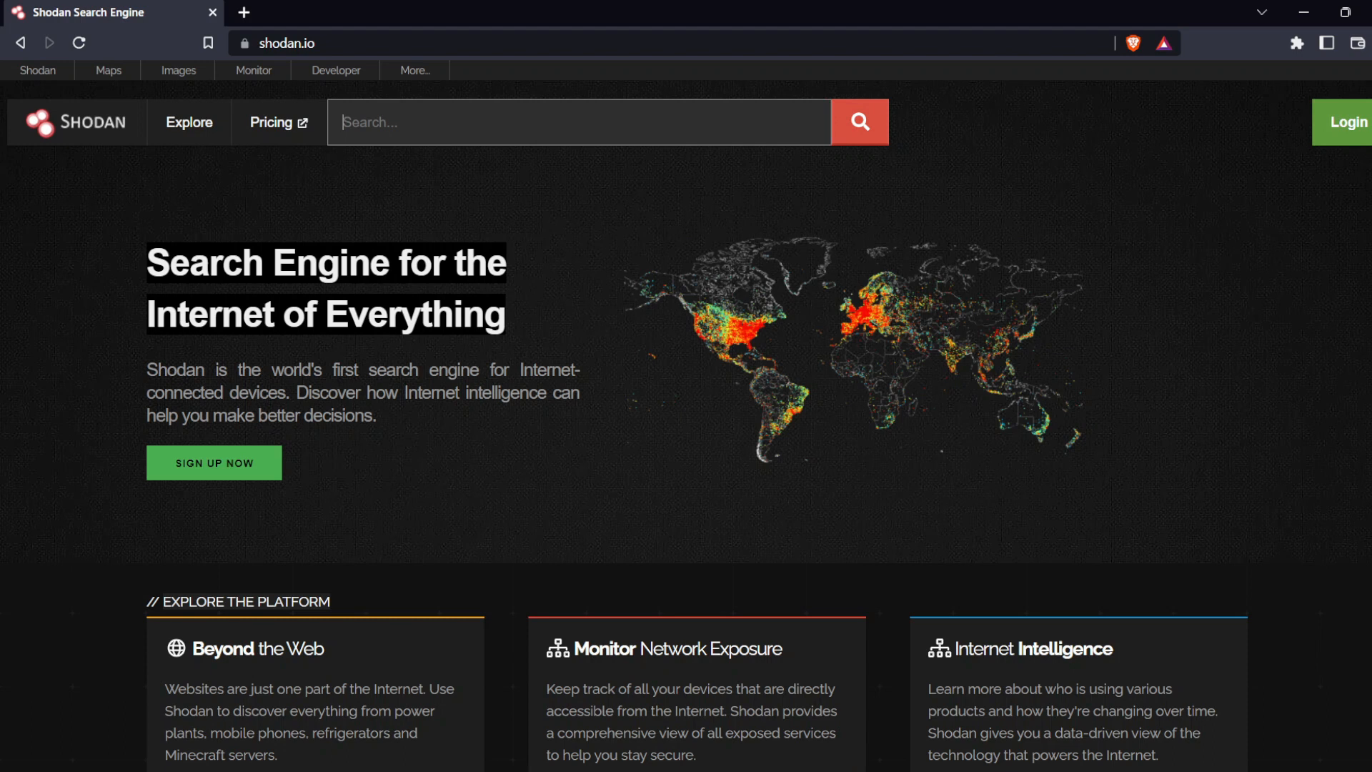
Search google.com on Shodan and browse the 949,206 results with top countries and ports
{"action": "type", "text": "google.co"}
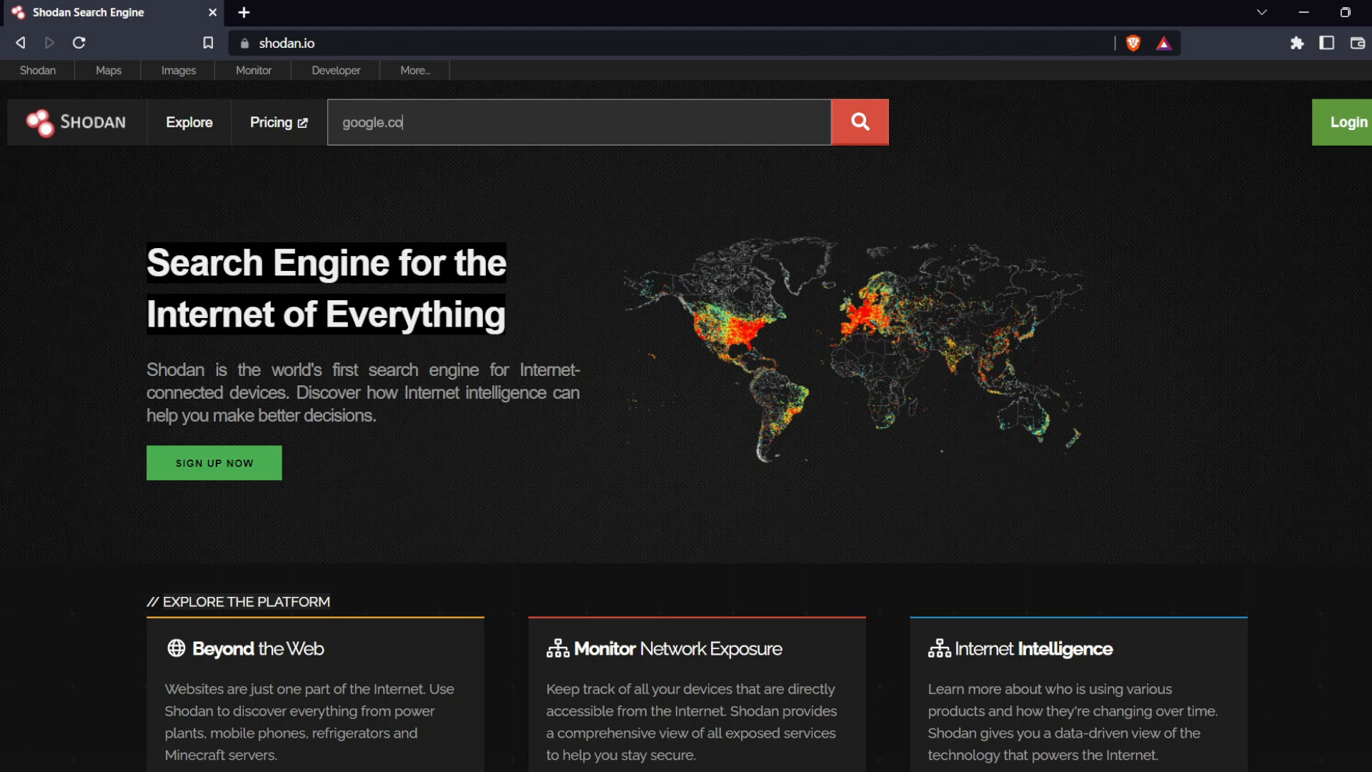
{"action": "left_click", "coordinate": [858, 122]}
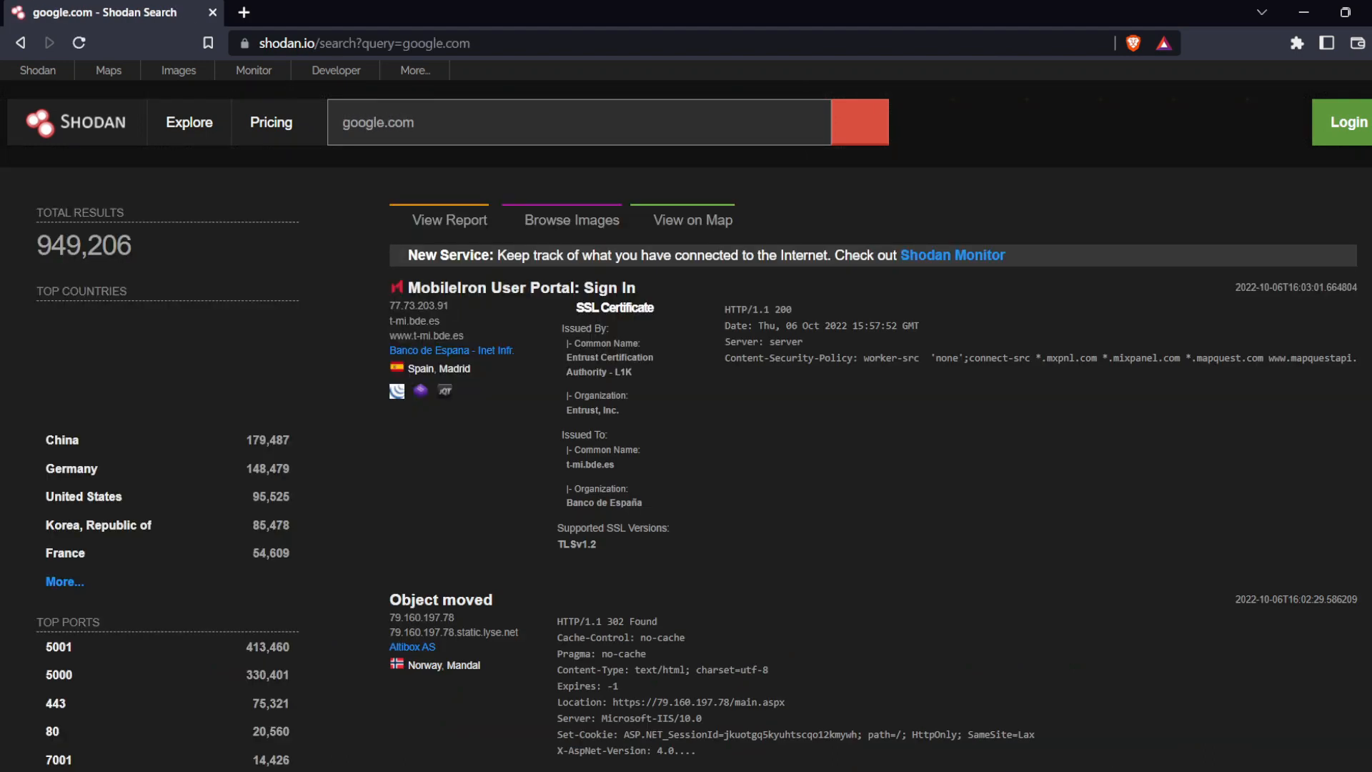
{"action": "scroll", "scroll_direction": "up", "scroll_amount": 3}
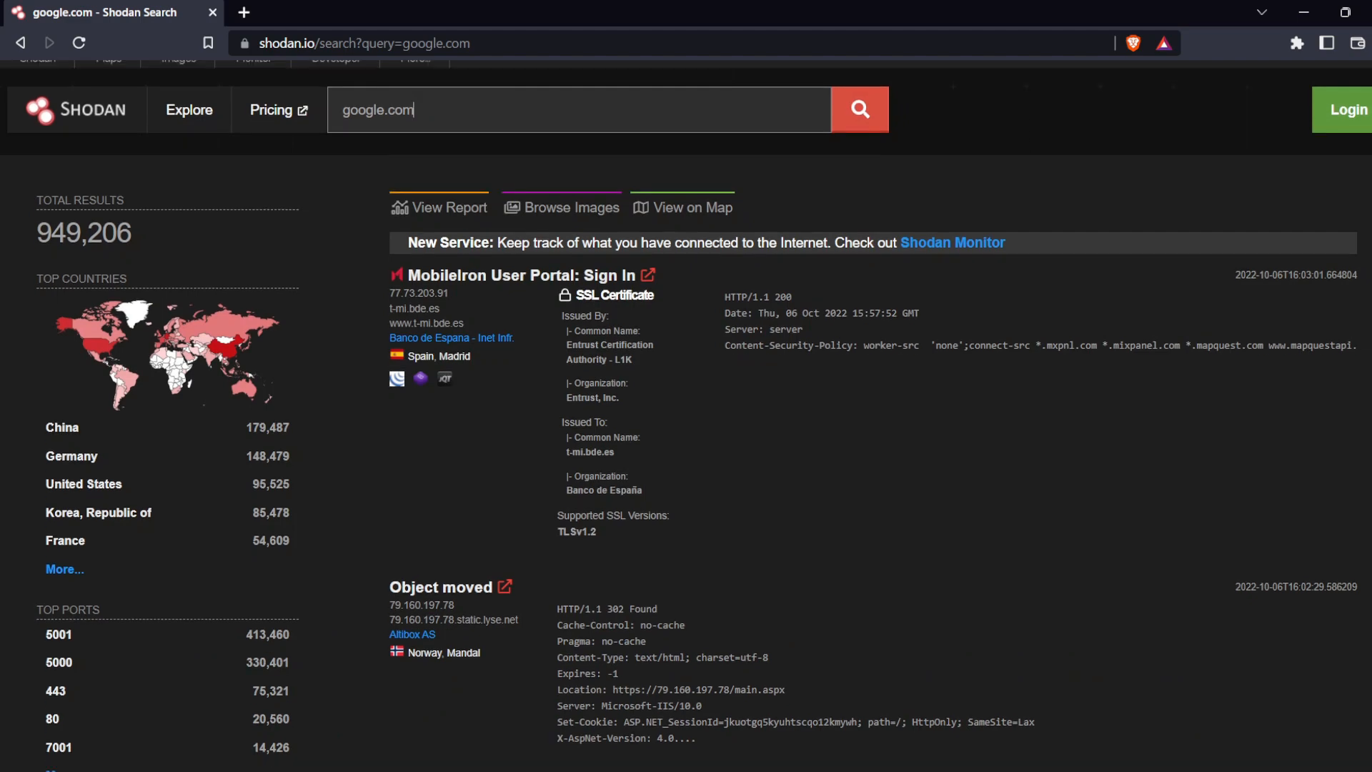
{"action": "scroll", "scroll_direction": "down", "scroll_amount": 3}
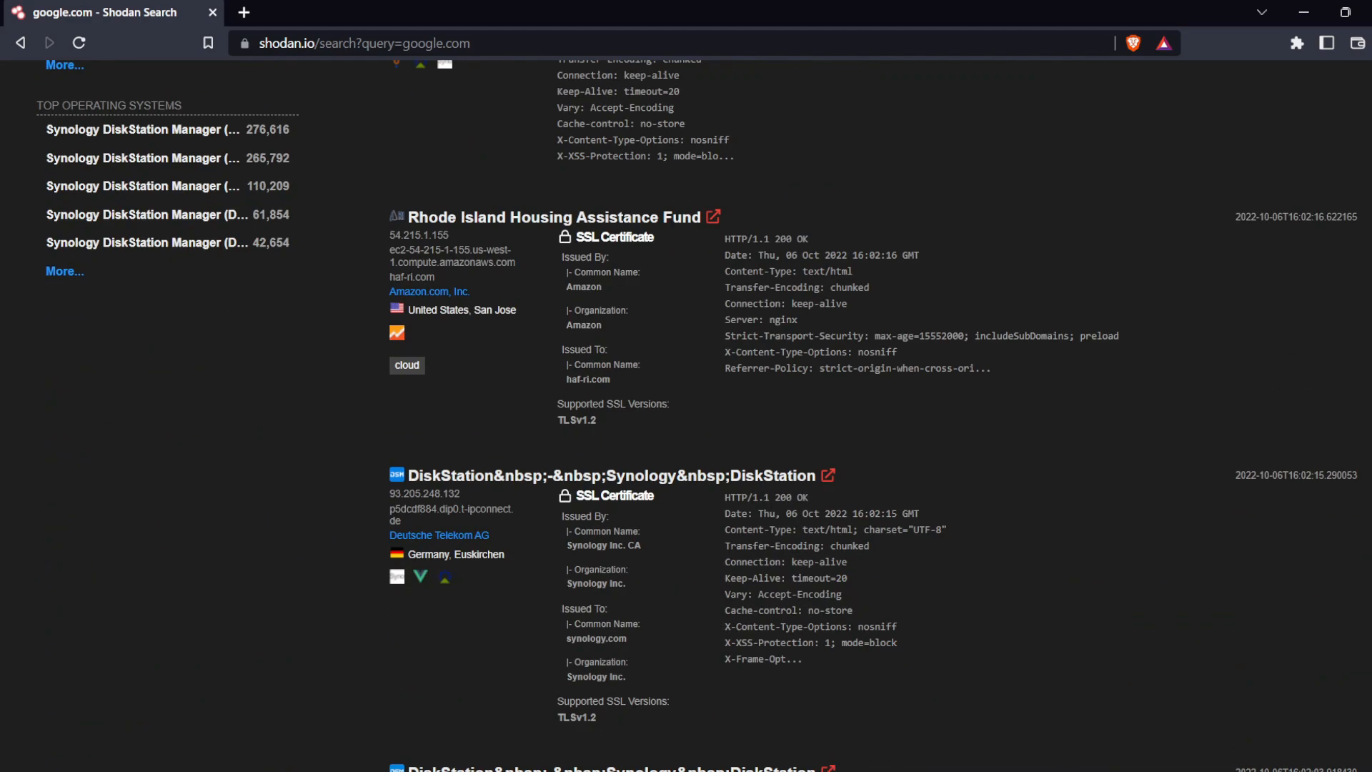
{"action": "scroll", "scroll_direction": "up", "scroll_amount": 3}
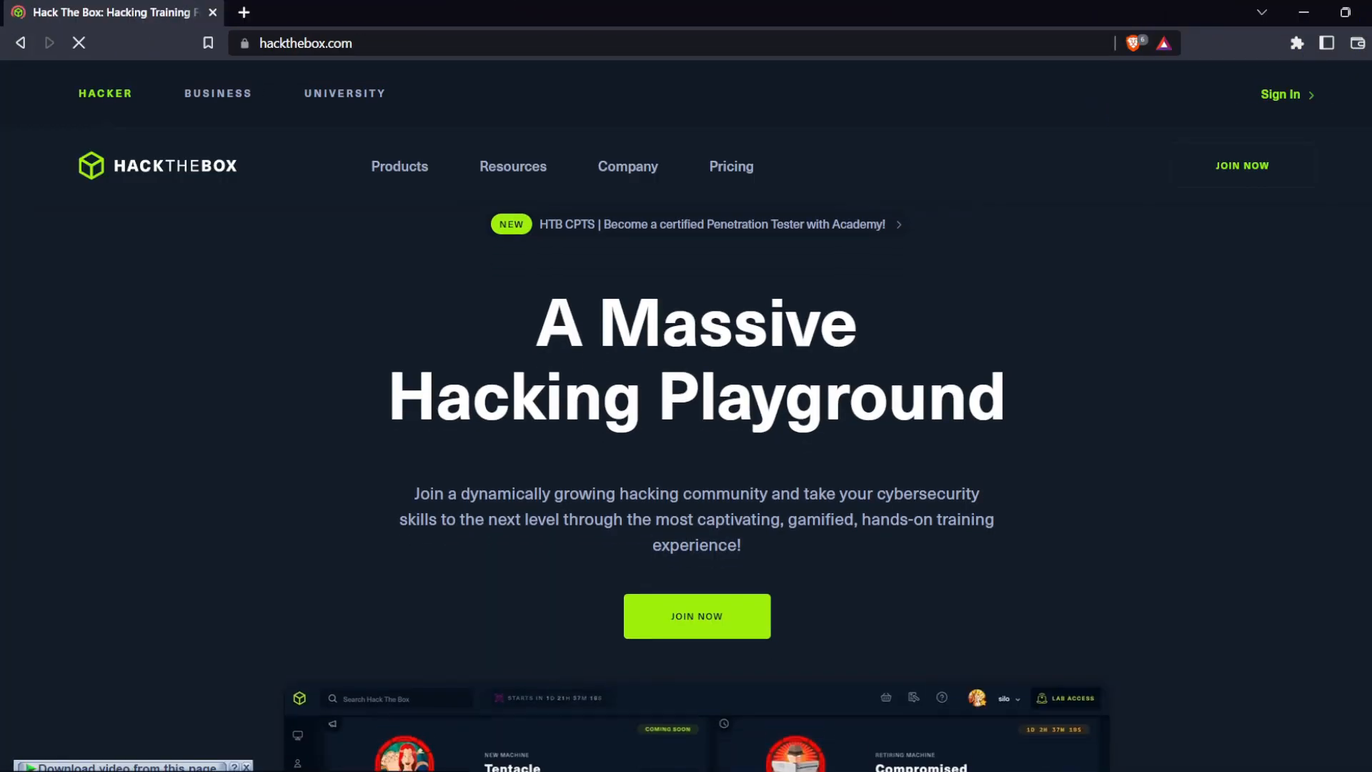
Scroll the hackthebox.com homepage through machines, Pro Labs and services to Everything Around Hacking
{"action": "scroll", "scroll_direction": "down", "scroll_amount": 3}
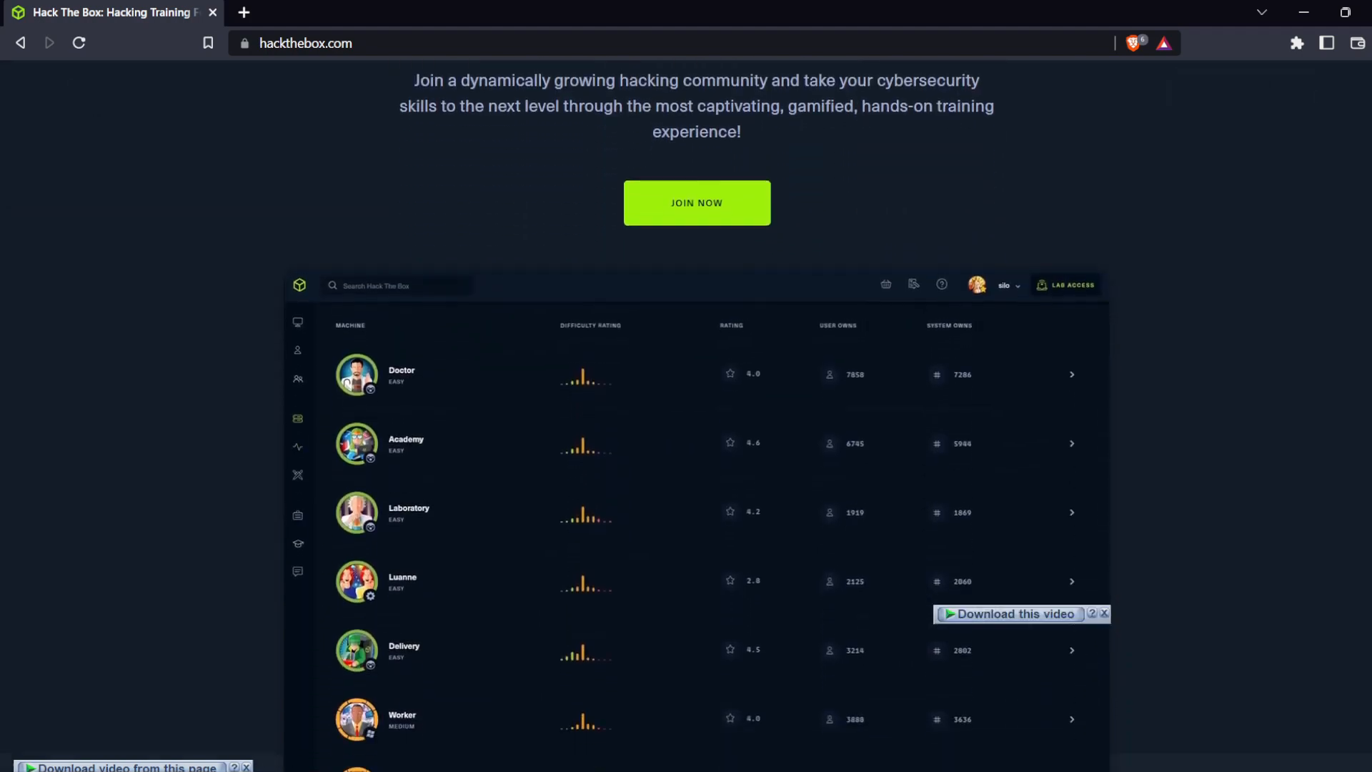
{"action": "scroll", "scroll_direction": "down", "scroll_amount": 3}
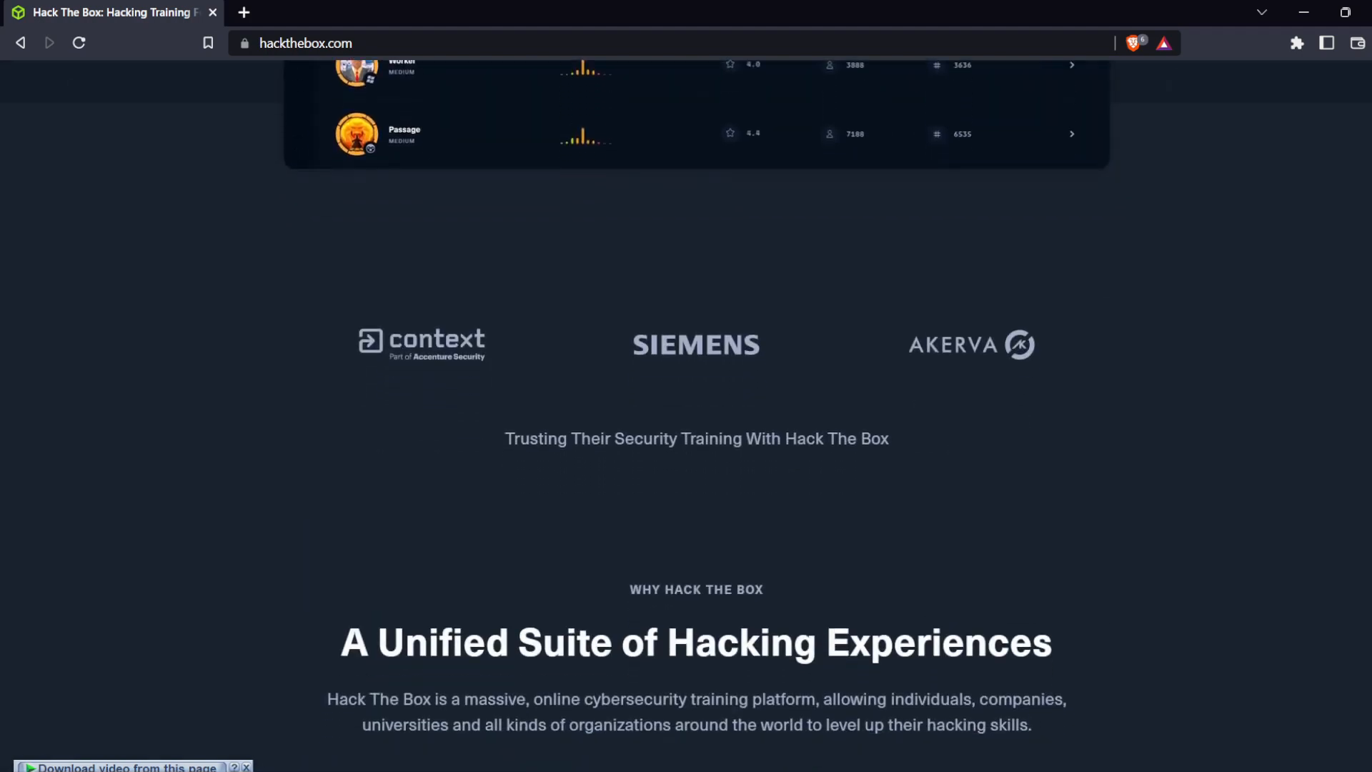
{"action": "scroll", "scroll_direction": "down", "scroll_amount": 3}
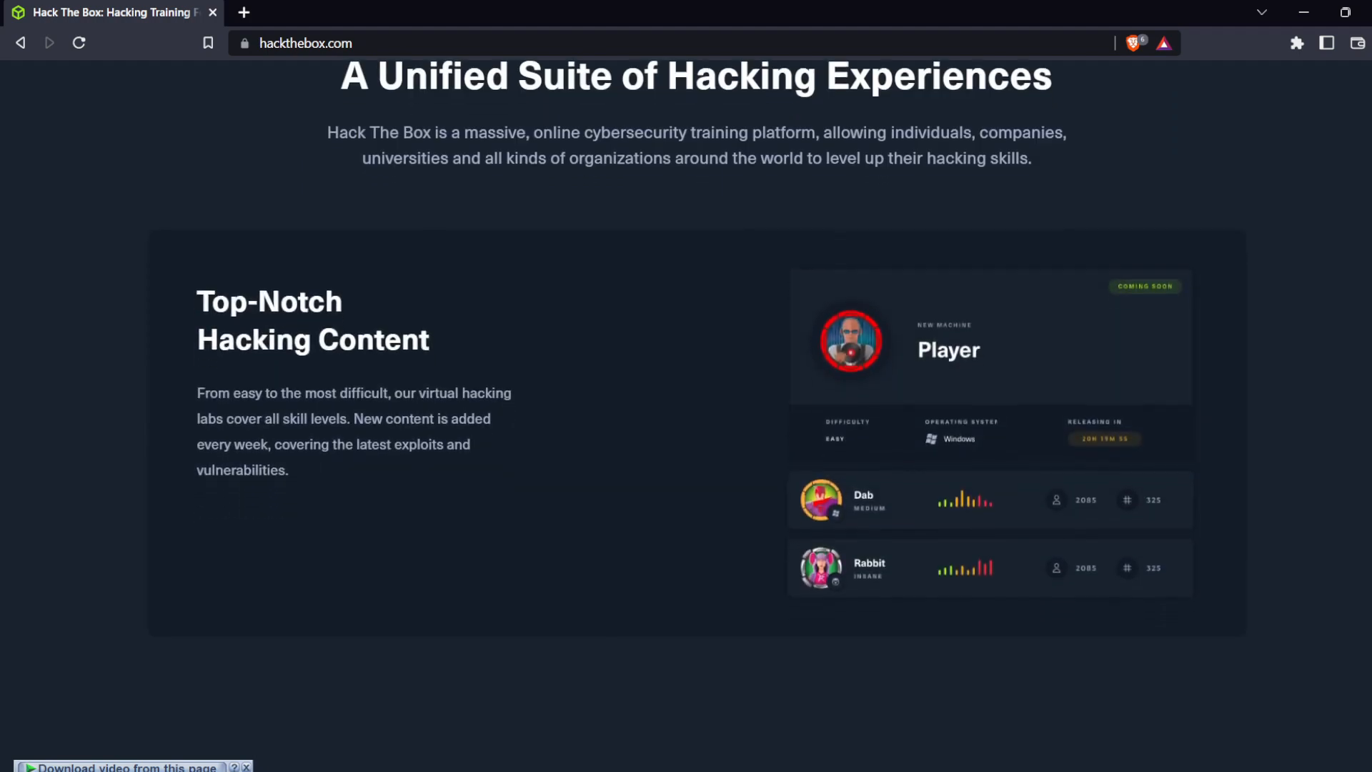
{"action": "scroll", "scroll_direction": "down", "scroll_amount": 3}
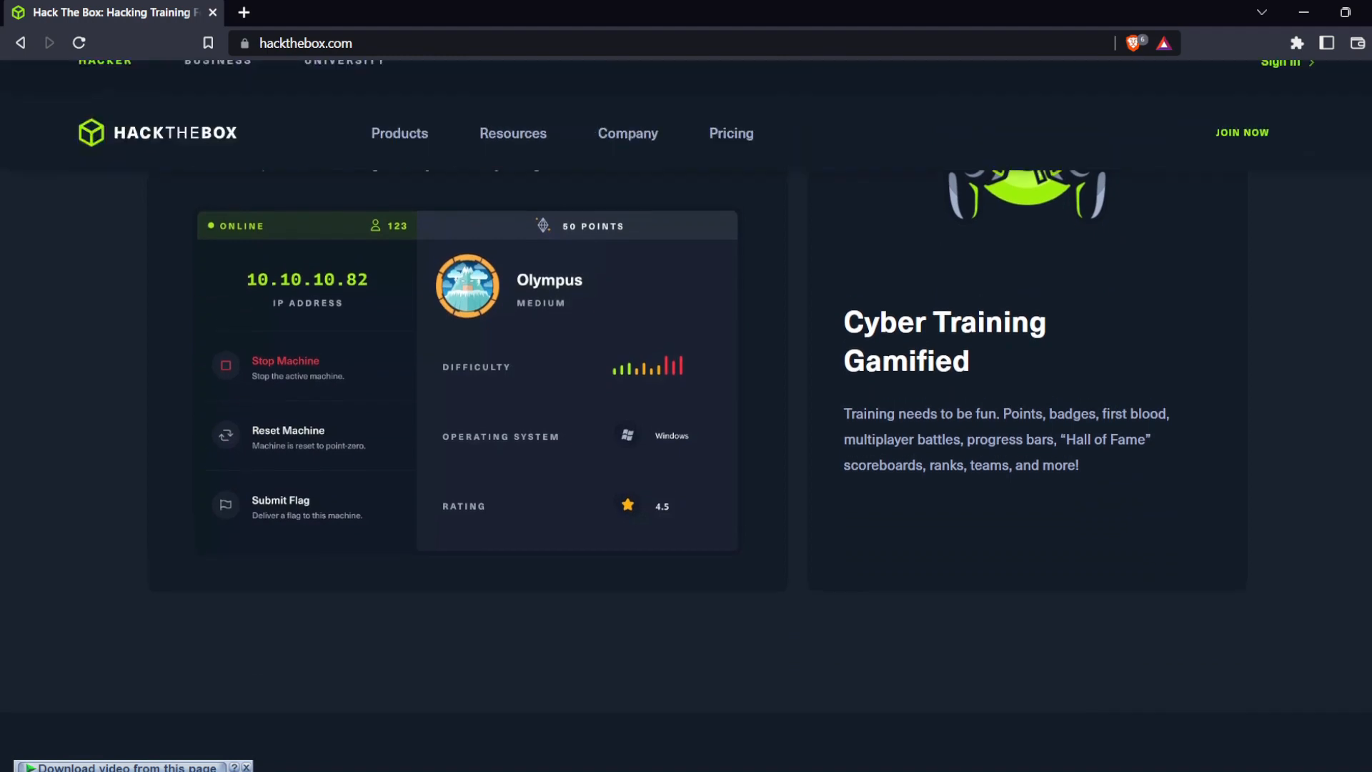
{"action": "scroll", "scroll_direction": "down", "scroll_amount": 3}
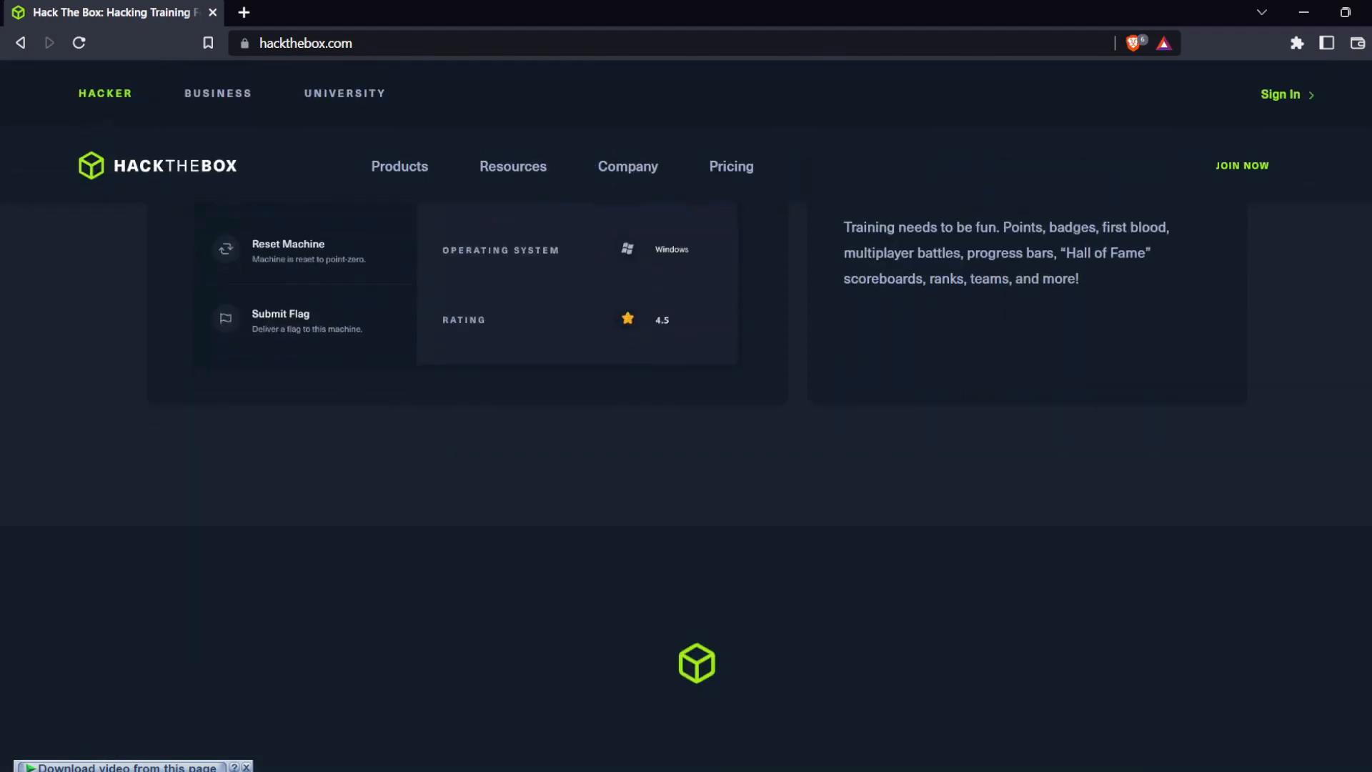
{"action": "scroll", "scroll_direction": "down", "scroll_amount": 3}
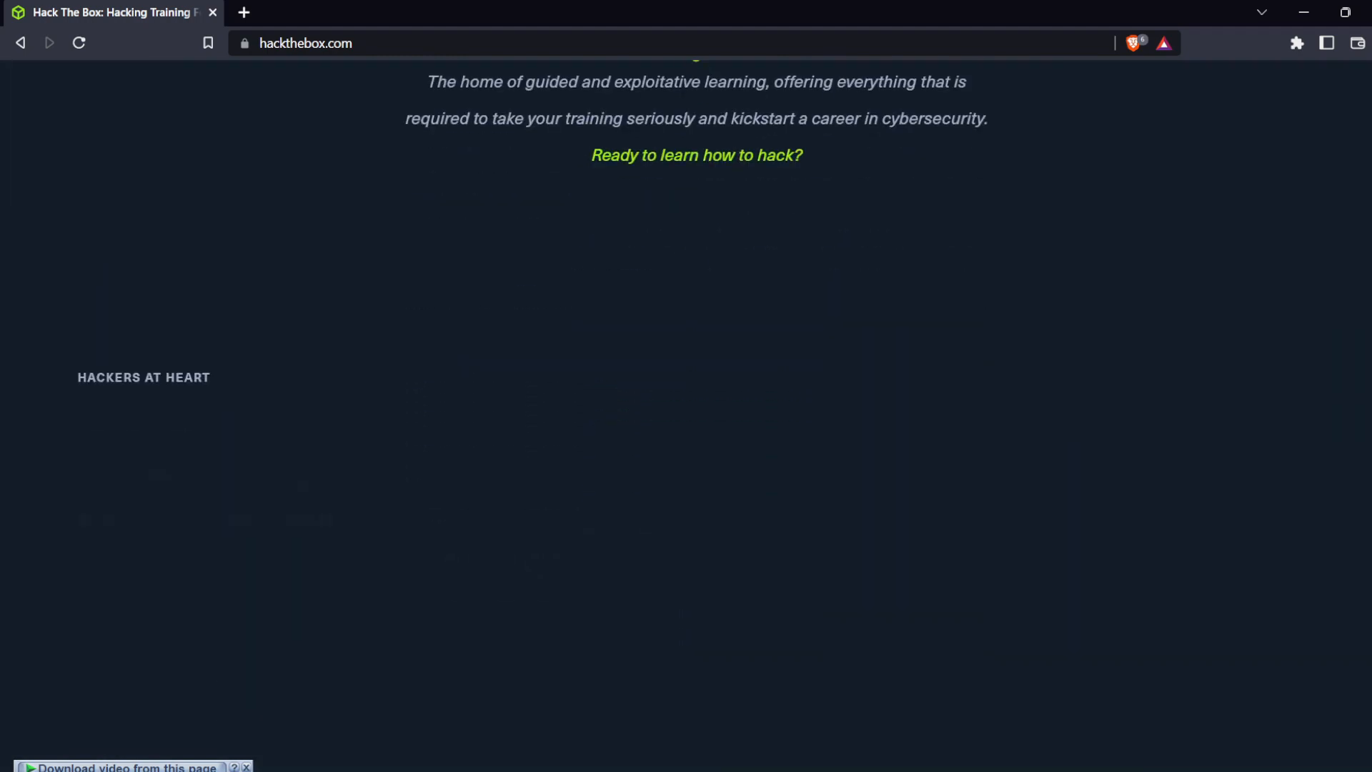
{"action": "scroll", "scroll_direction": "down", "scroll_amount": 3}
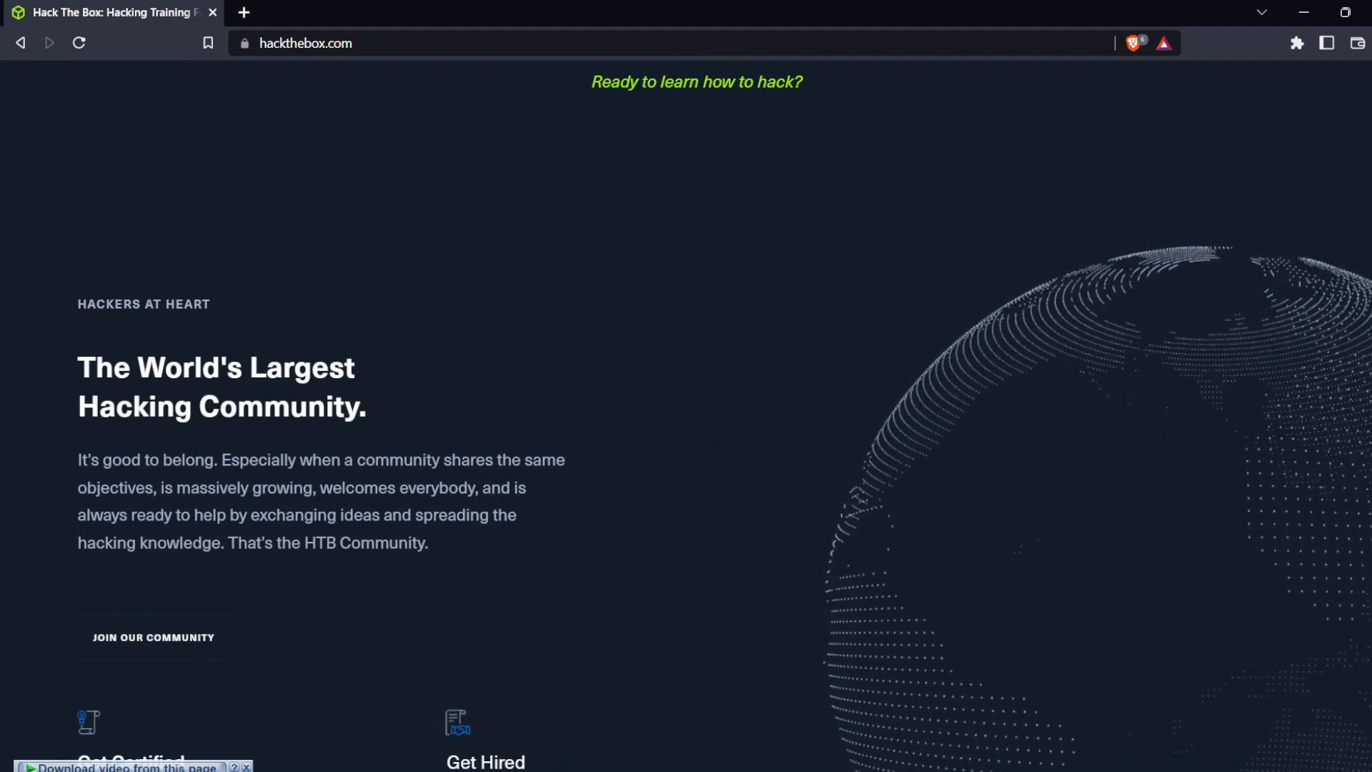
{"action": "scroll", "scroll_direction": "down", "scroll_amount": 3}
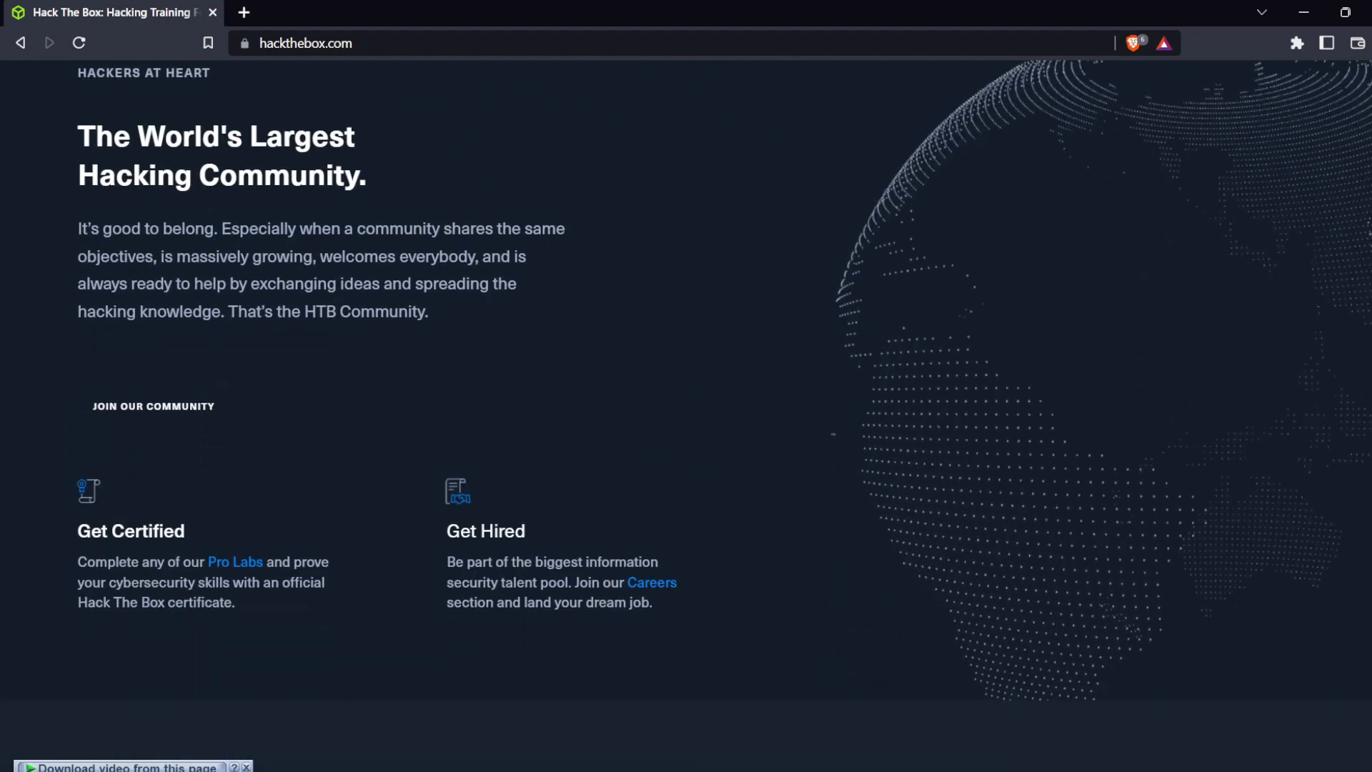
{"action": "scroll", "scroll_direction": "down", "scroll_amount": 3}
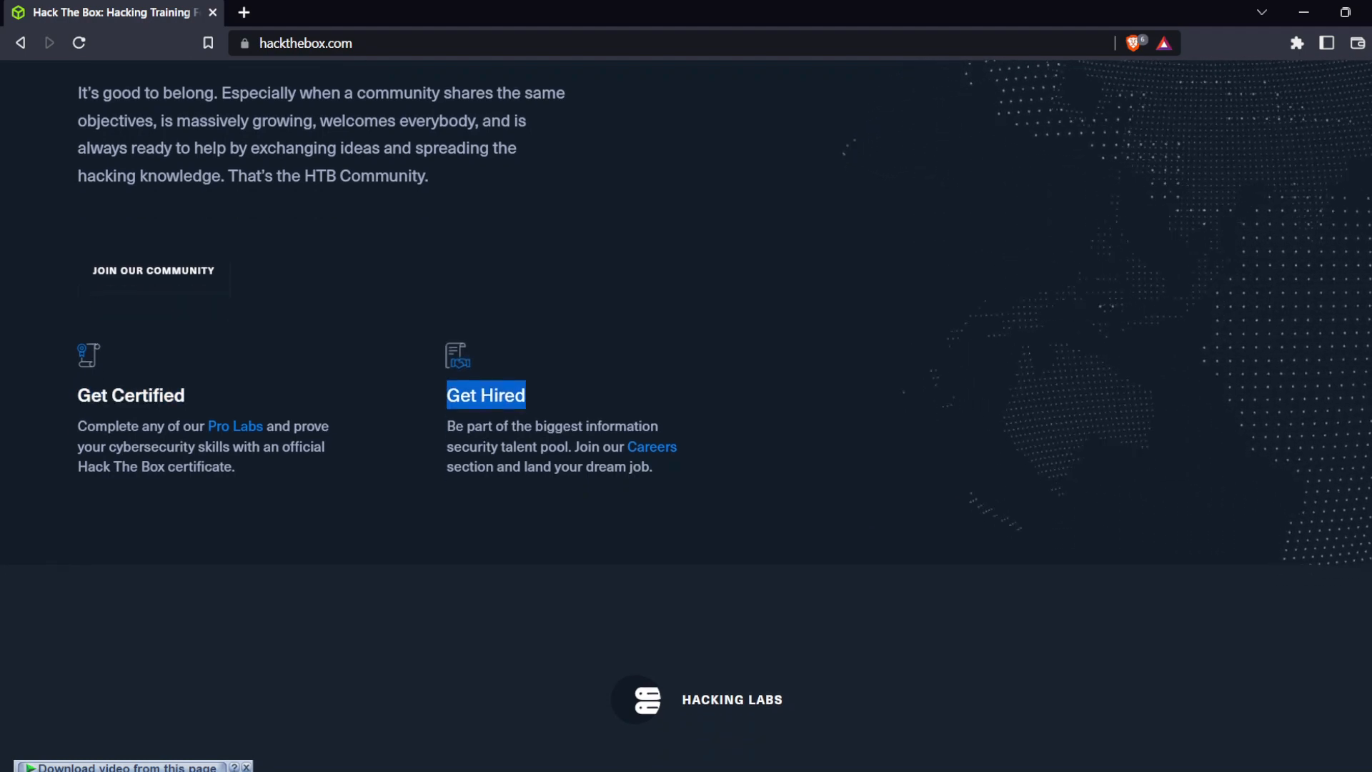
{"action": "scroll", "scroll_direction": "down", "scroll_amount": 3}
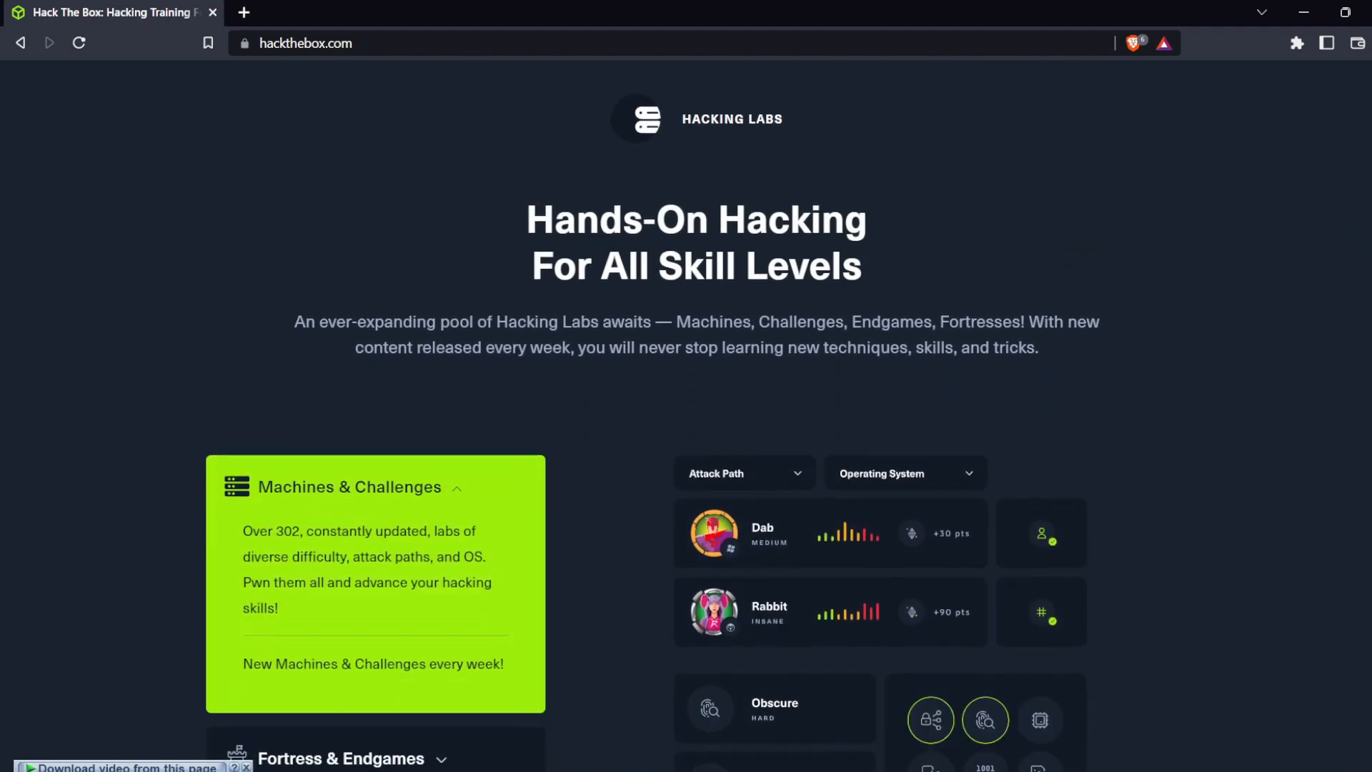
{"action": "scroll", "scroll_direction": "down", "scroll_amount": 3}
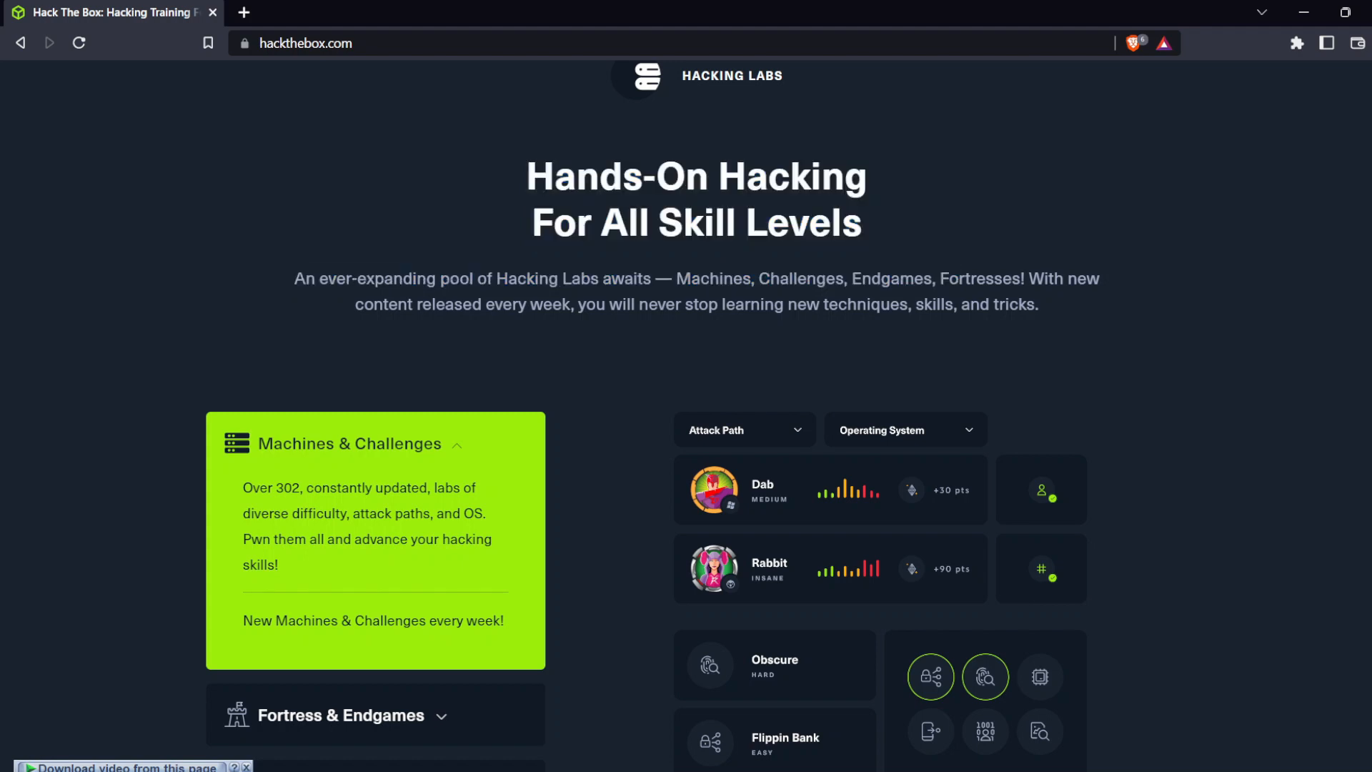
{"action": "scroll", "scroll_direction": "down", "scroll_amount": 3}
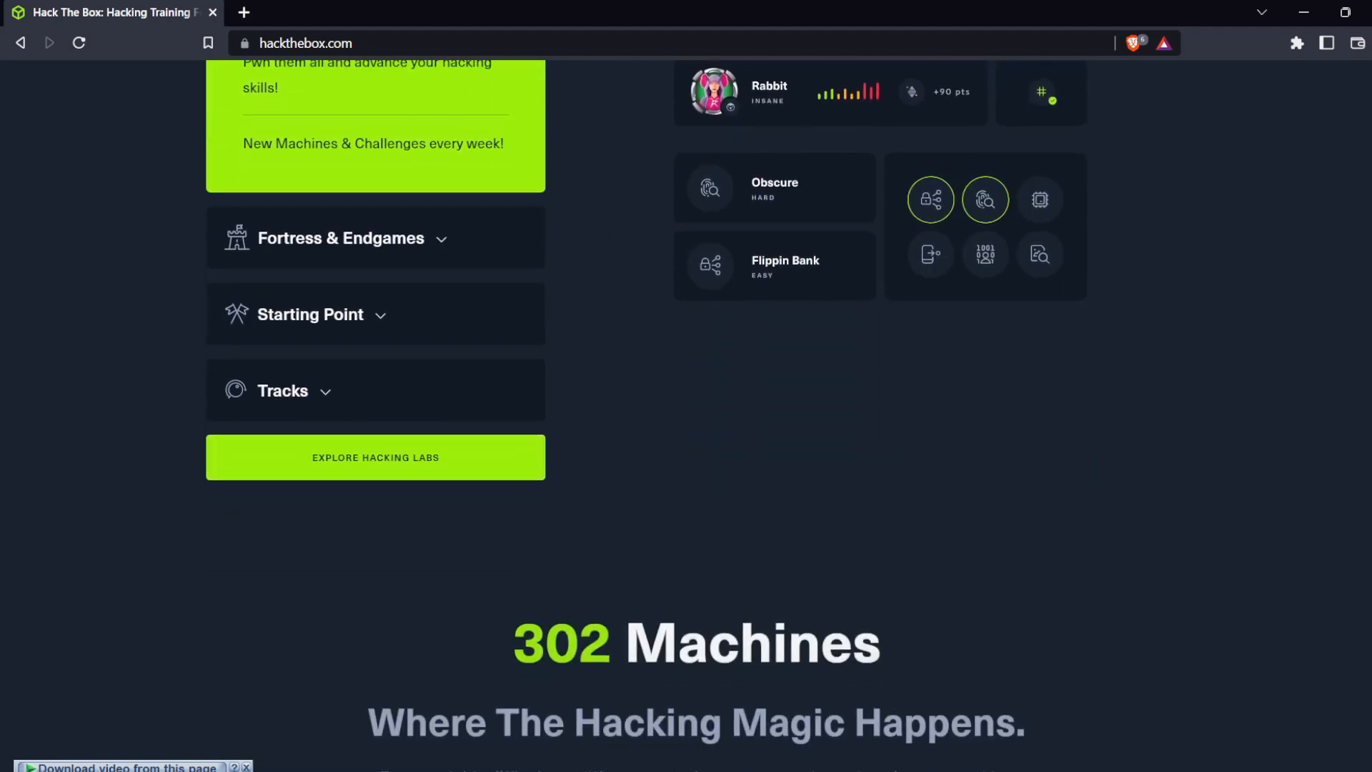
{"action": "scroll", "scroll_direction": "down", "scroll_amount": 3}
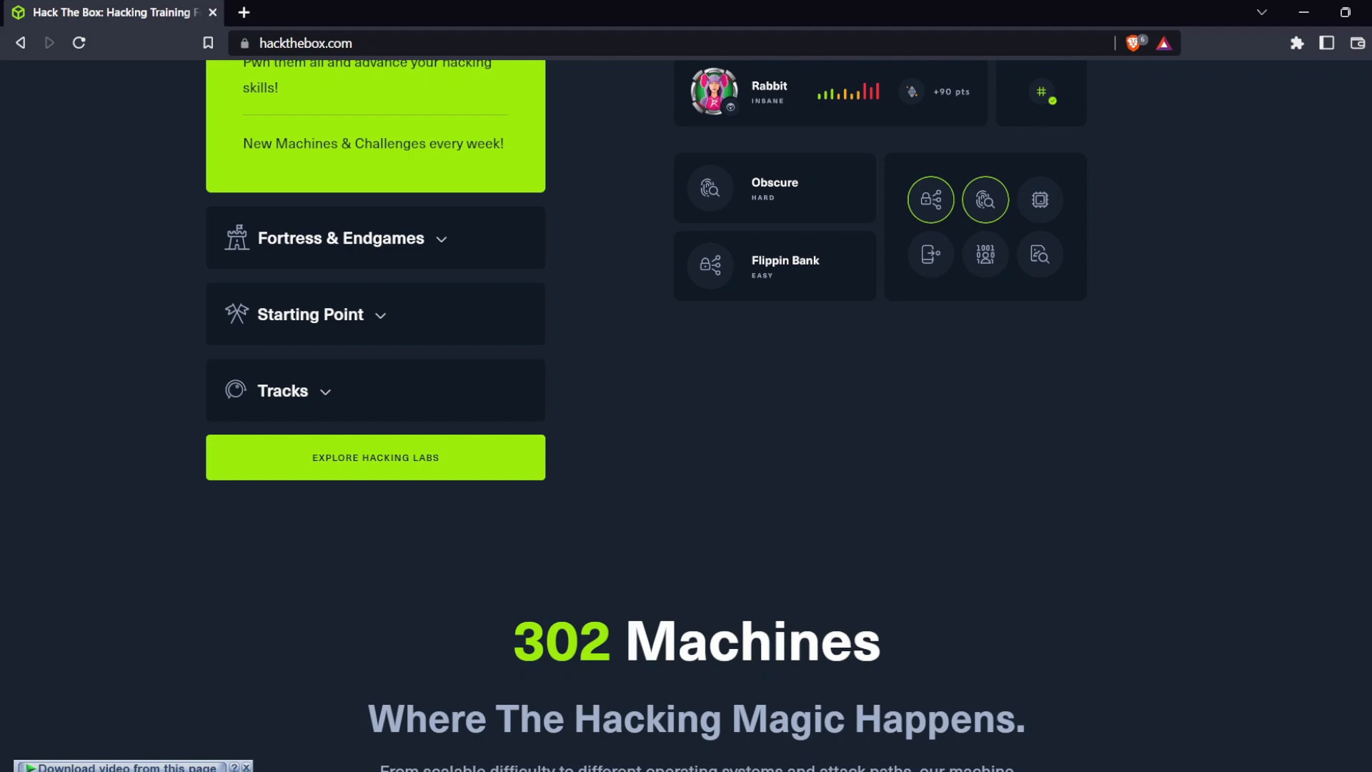
{"action": "scroll", "scroll_direction": "down", "scroll_amount": 3}
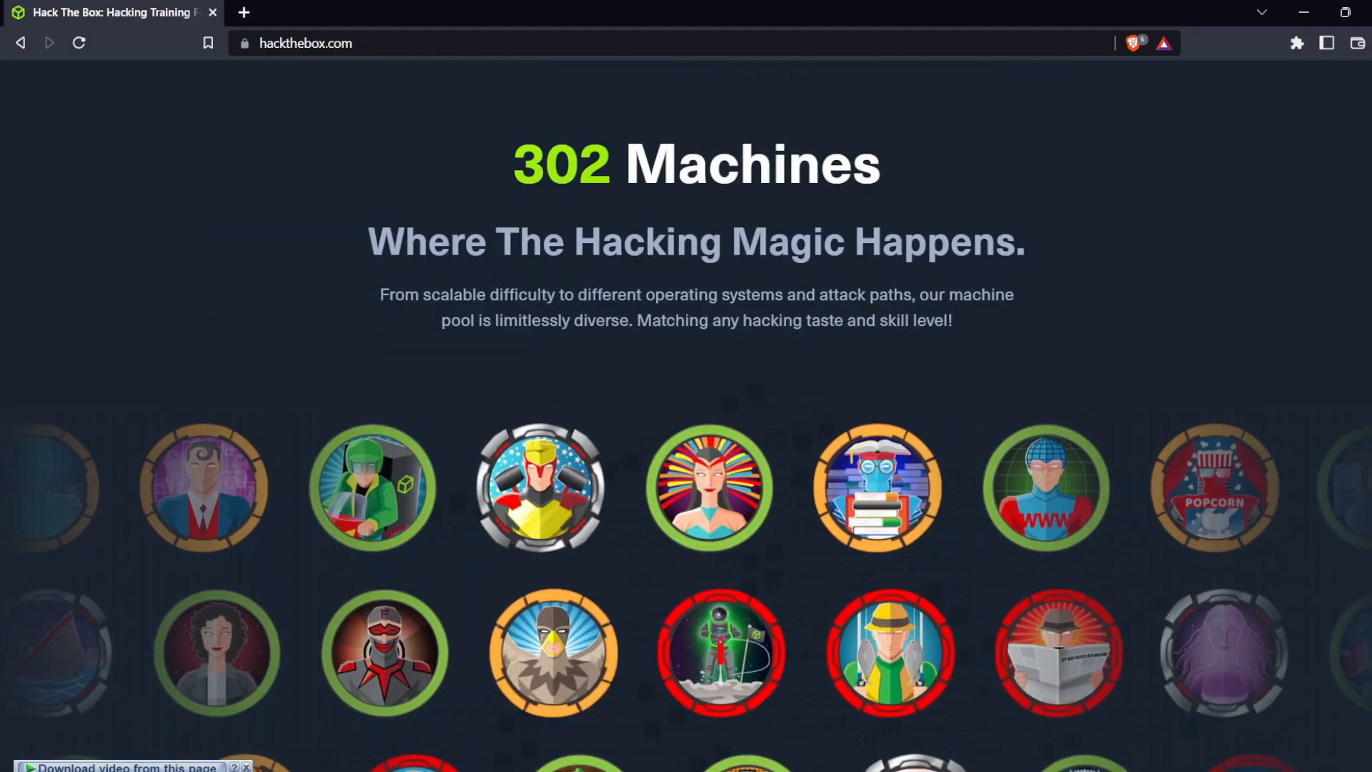
{"action": "scroll", "scroll_direction": "down", "scroll_amount": 3}
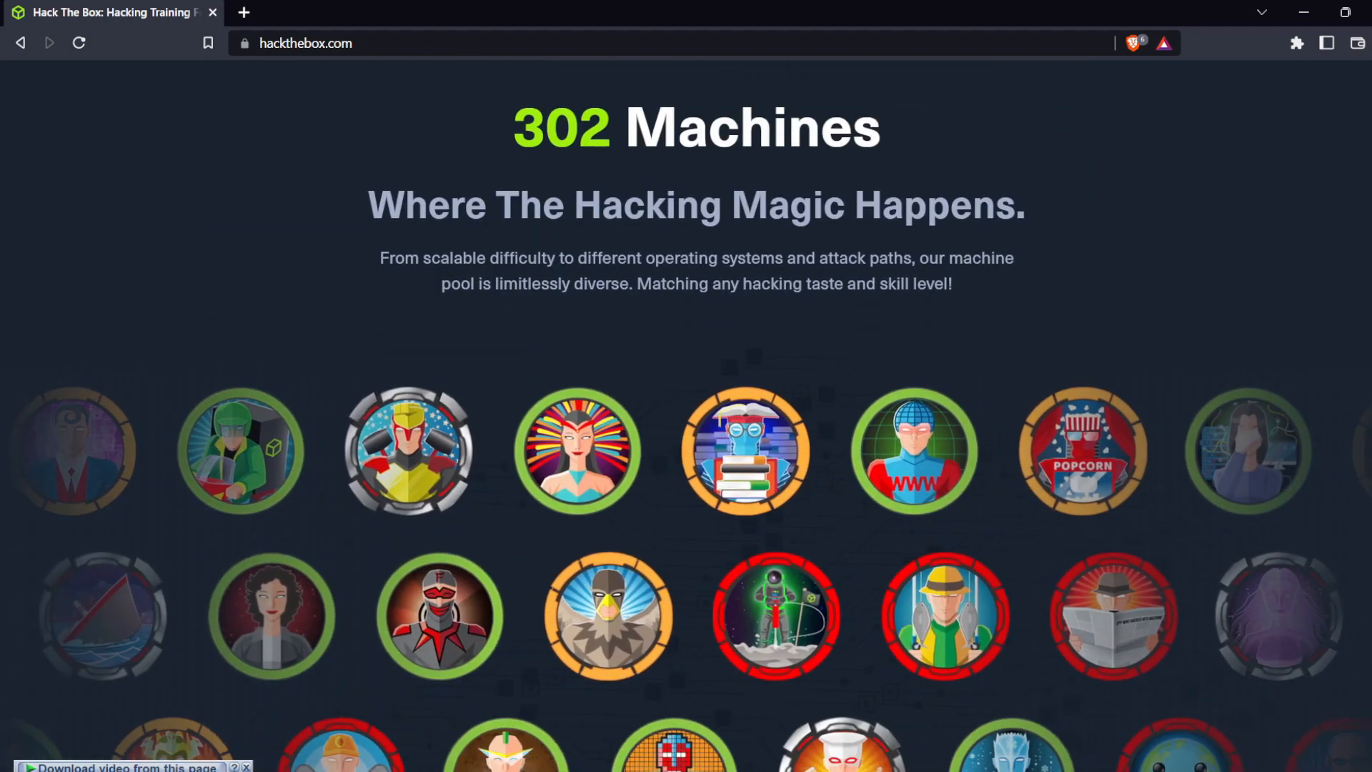
{"action": "scroll", "scroll_direction": "down", "scroll_amount": 3}
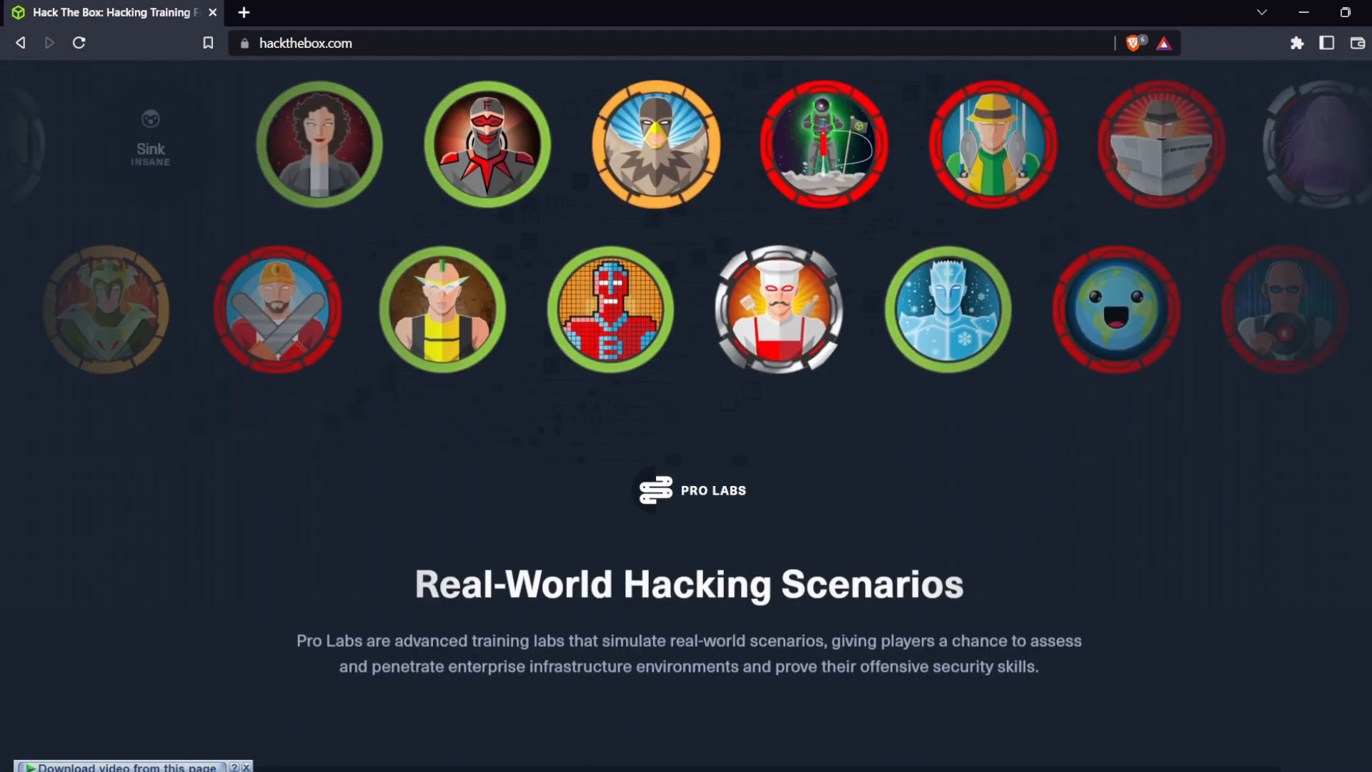
{"action": "scroll", "scroll_direction": "down", "scroll_amount": 3}
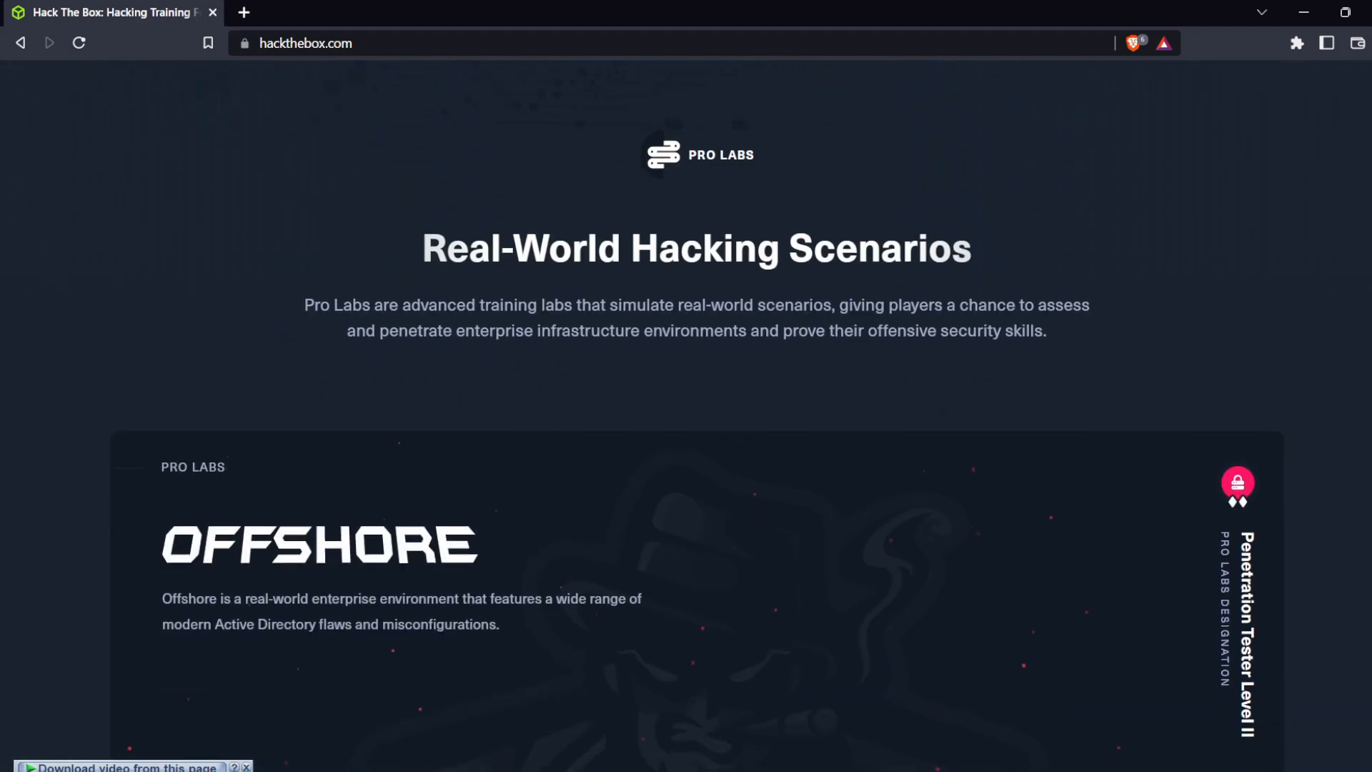
{"action": "scroll", "scroll_direction": "down", "scroll_amount": 3}
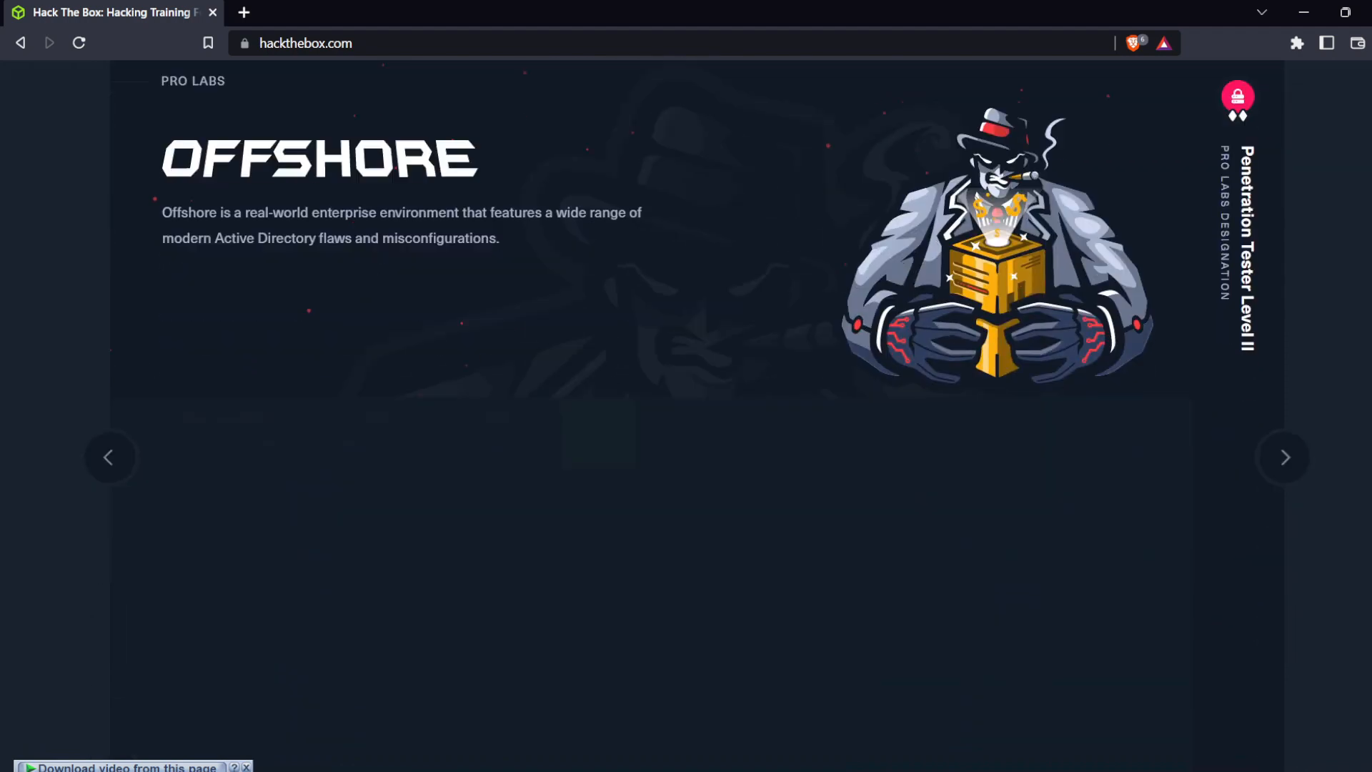
{"action": "scroll", "scroll_direction": "down", "scroll_amount": 3}
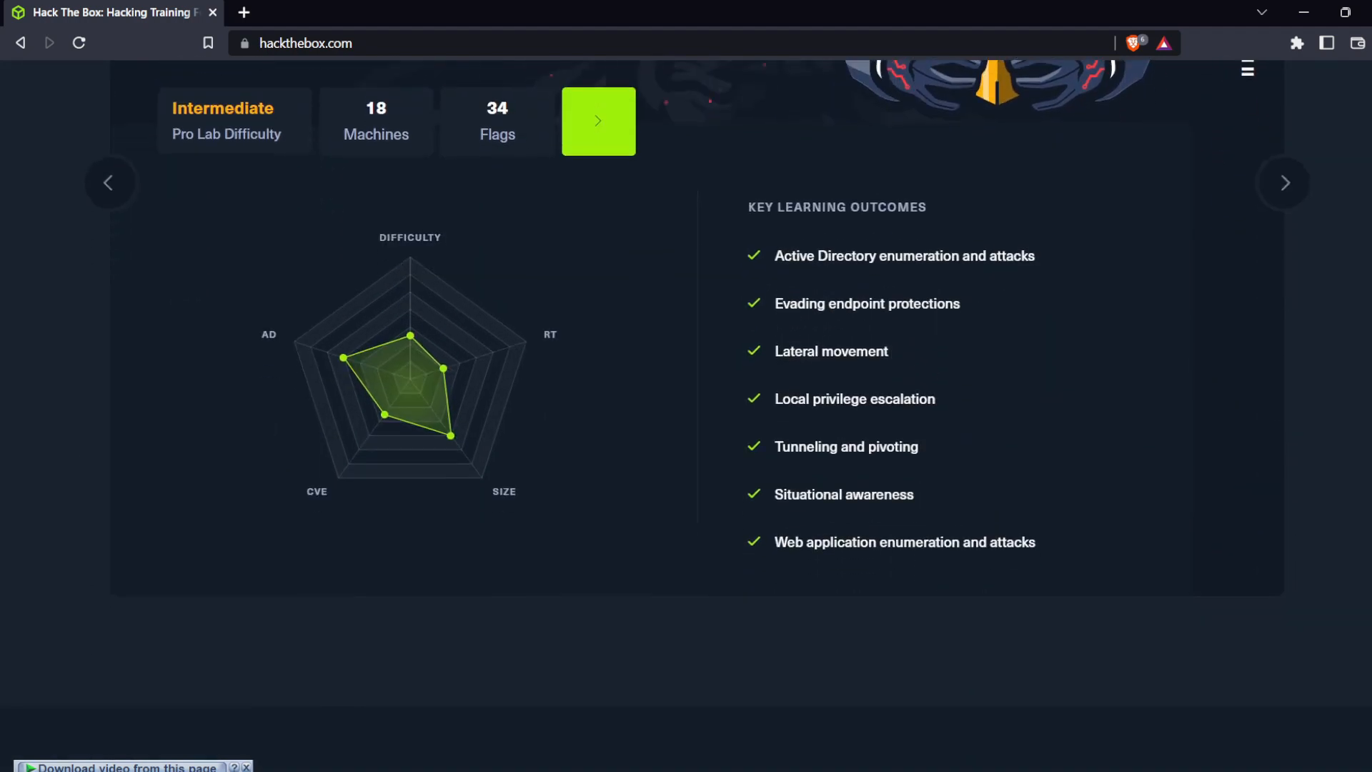
{"action": "scroll", "scroll_direction": "down", "scroll_amount": 3}
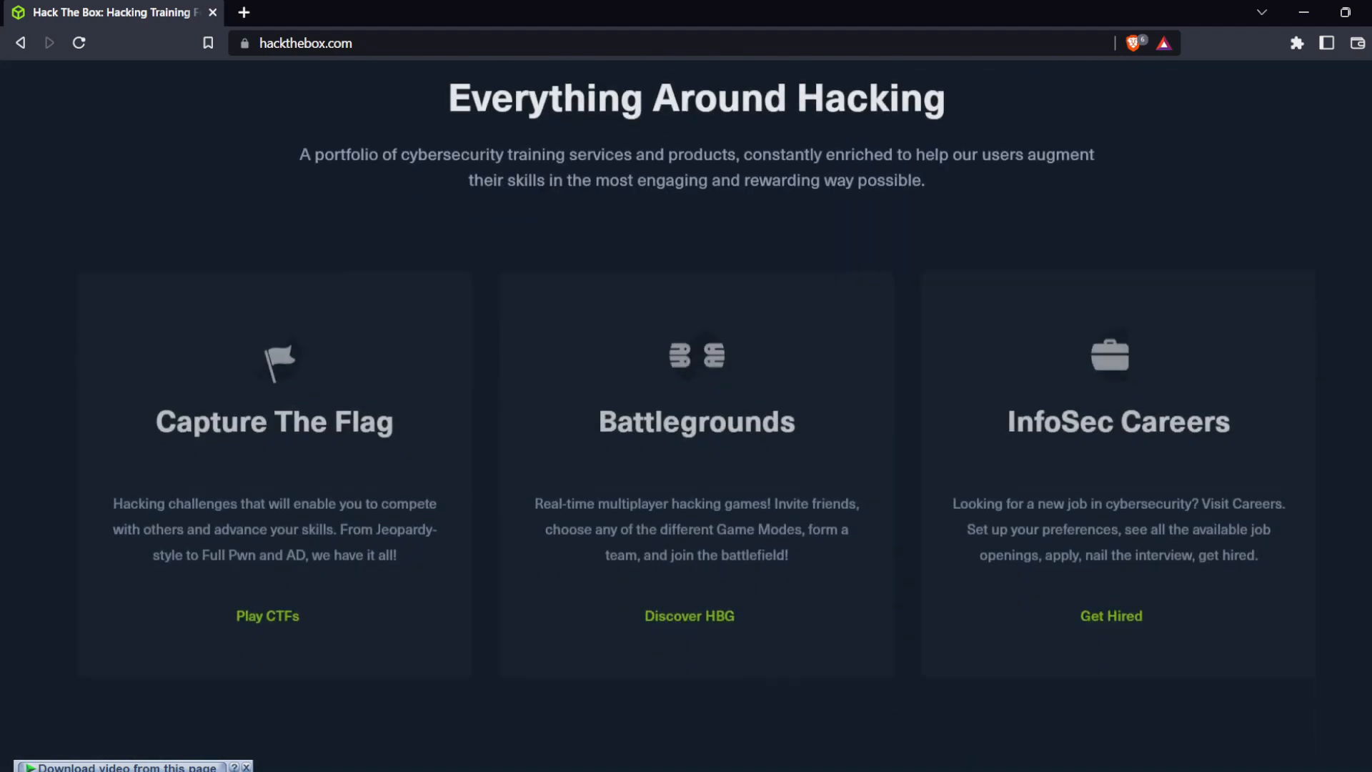
{"action": "scroll", "scroll_direction": "up", "scroll_amount": 3}
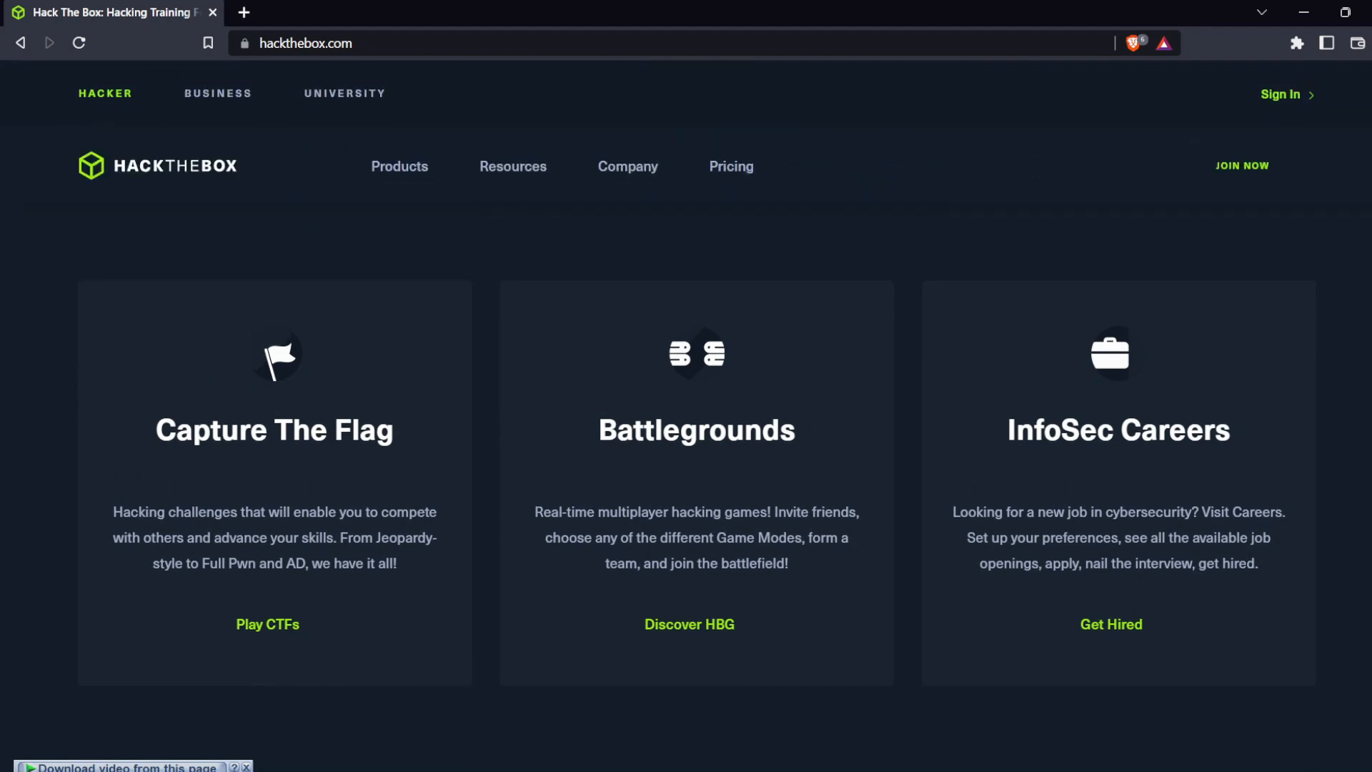
{"action": "scroll", "scroll_direction": "down", "scroll_amount": 3}
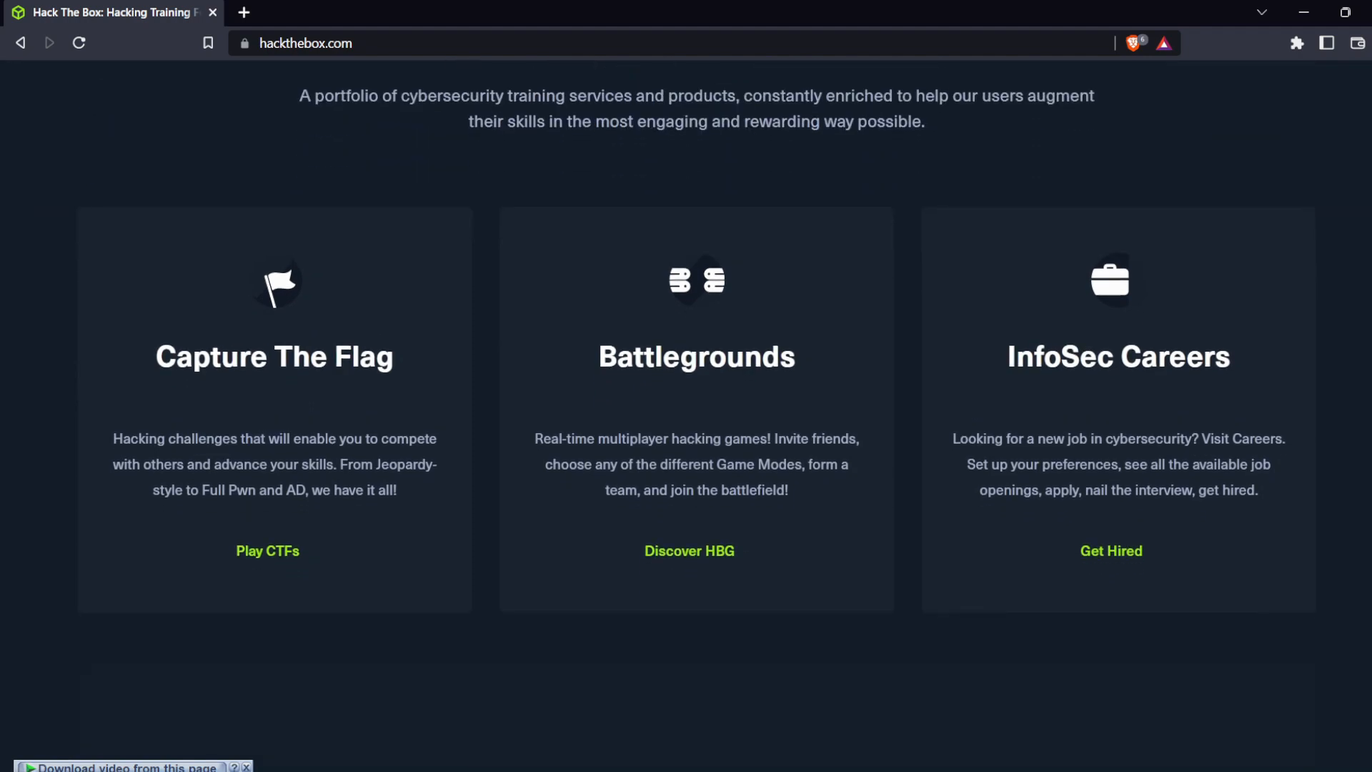
{"action": "scroll", "scroll_direction": "down", "scroll_amount": 3}
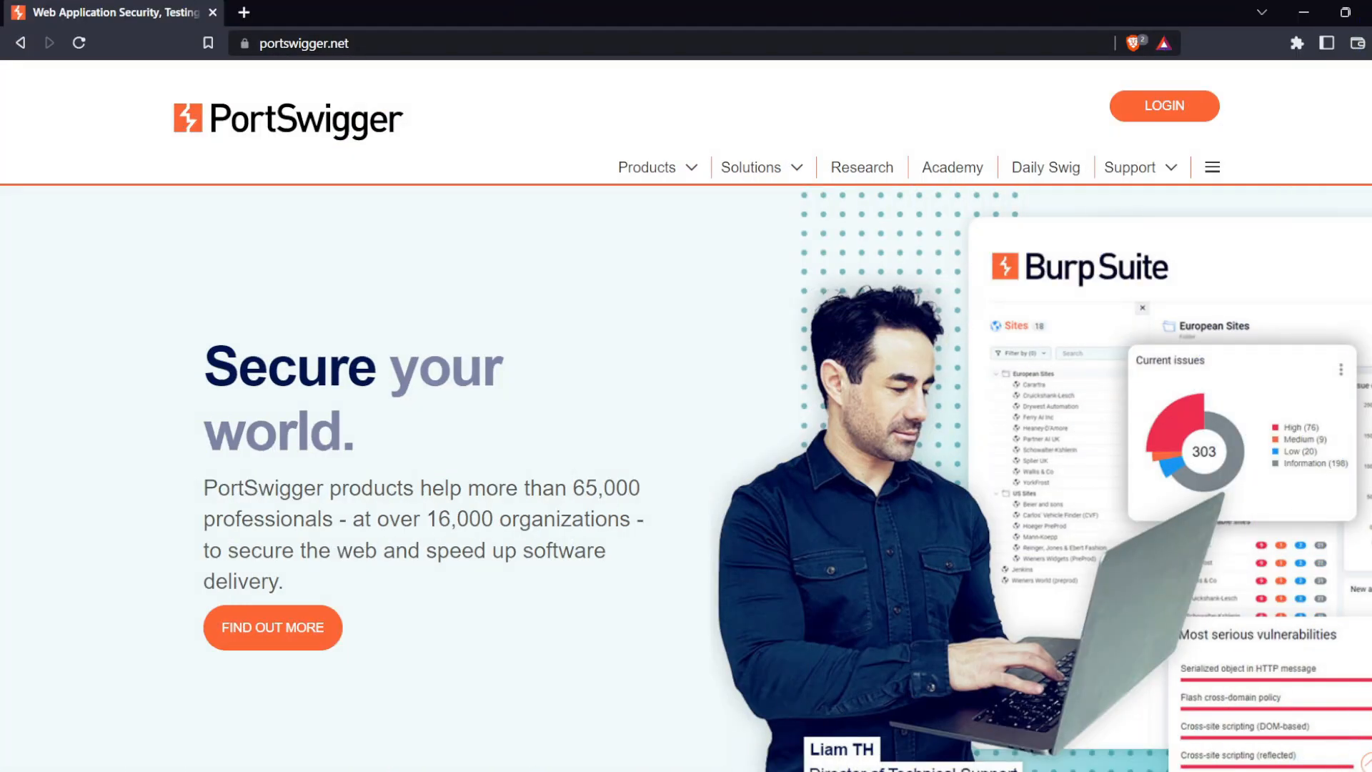
Browse the portswigger.net homepage cards for Burp Suite, Web Security Academy, Research and The Daily Swig
{"action": "scroll", "scroll_direction": "down", "scroll_amount": 3}
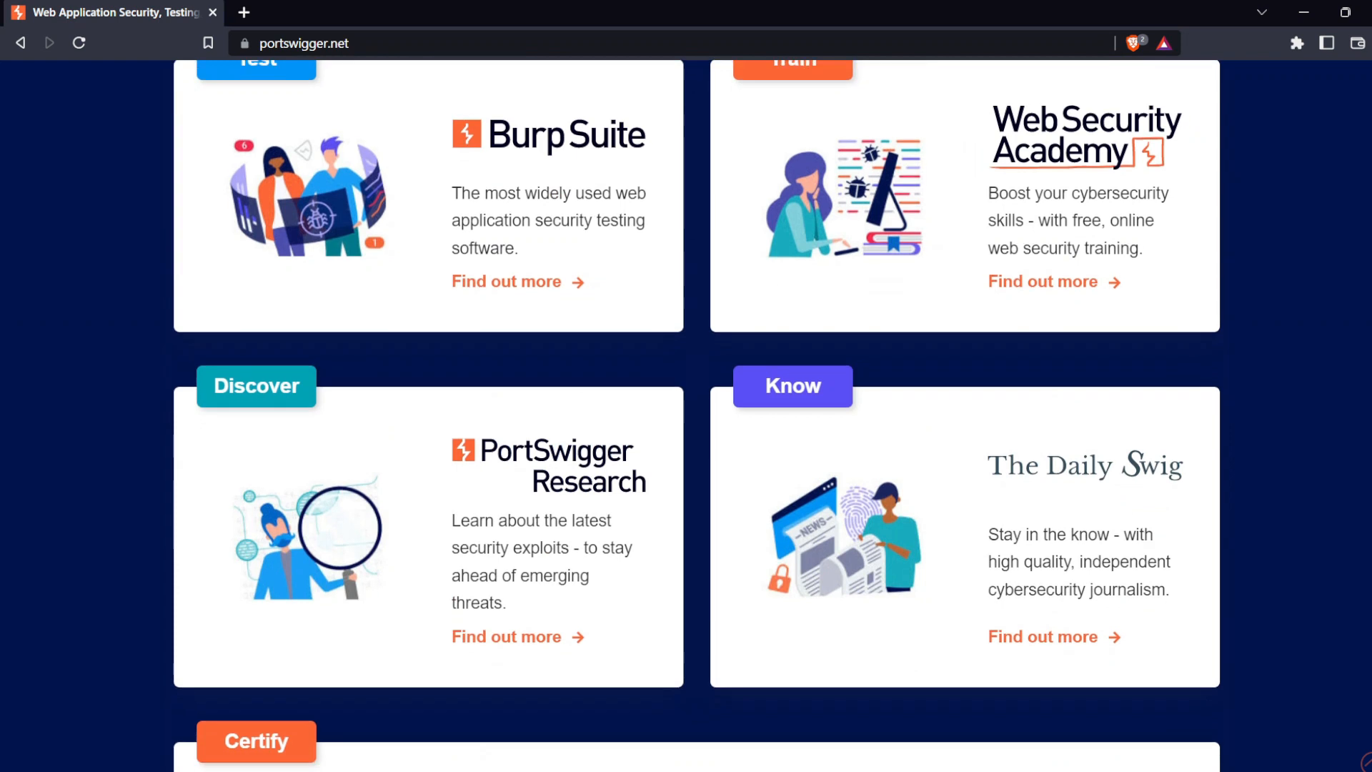
{"action": "scroll", "scroll_direction": "up", "scroll_amount": 3}
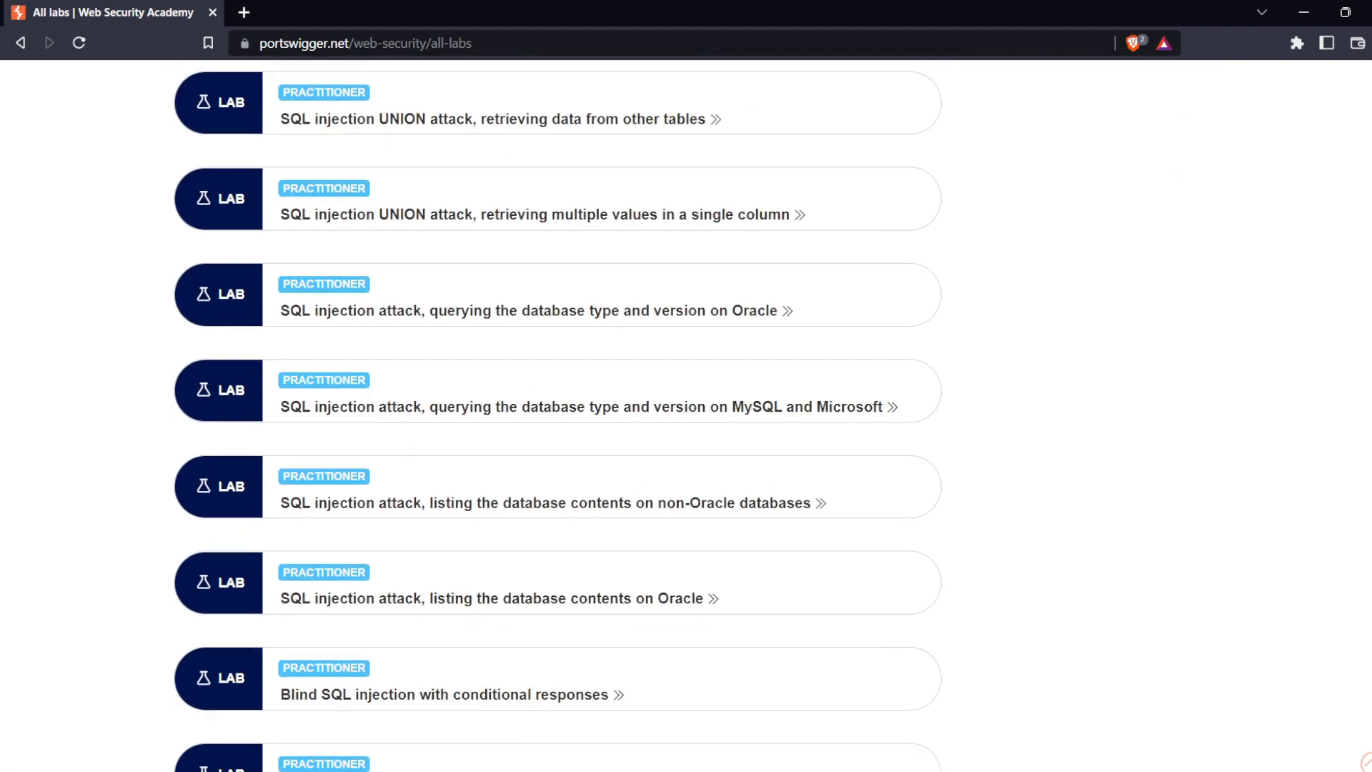
From the Web Security Academy all-labs list, open the SQL injection topic page and read its examples
{"action": "scroll", "scroll_direction": "down", "scroll_amount": 3}
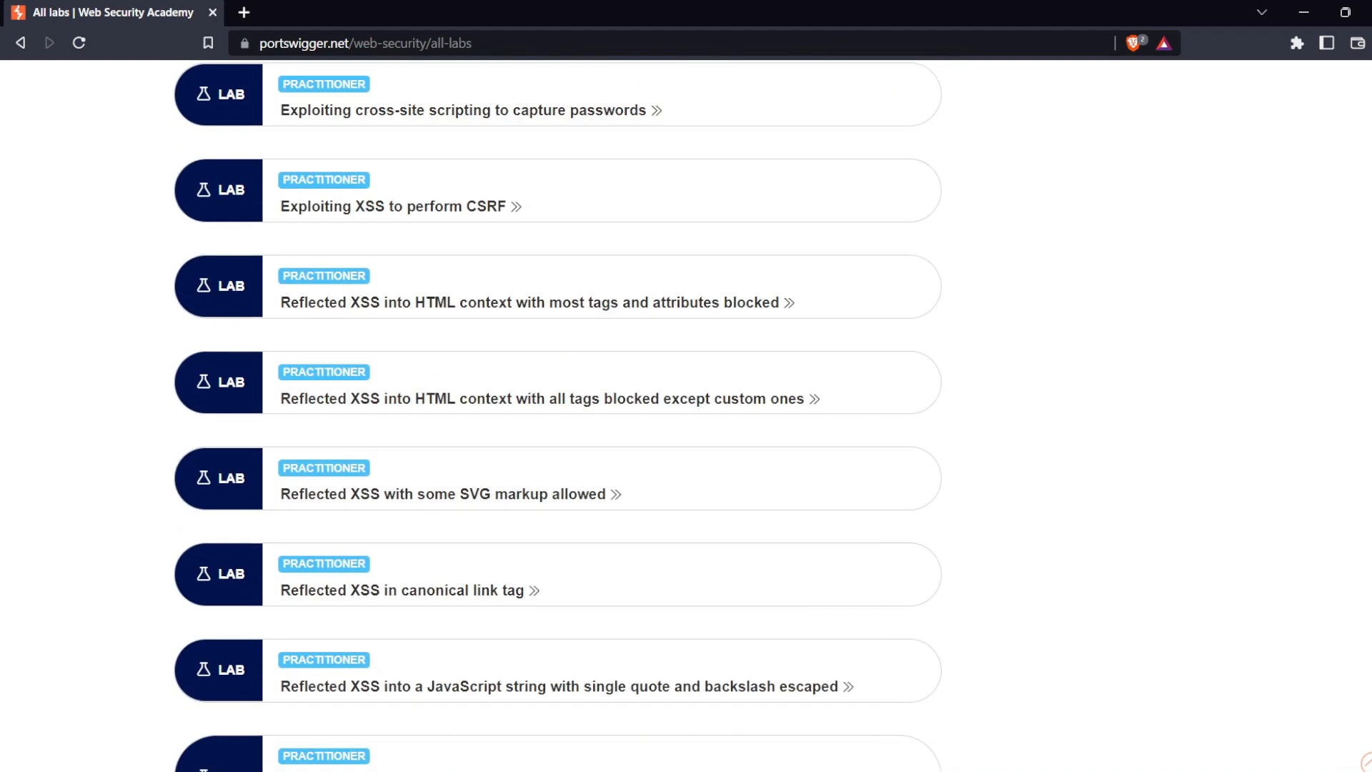
{"action": "scroll", "scroll_direction": "down", "scroll_amount": 3}
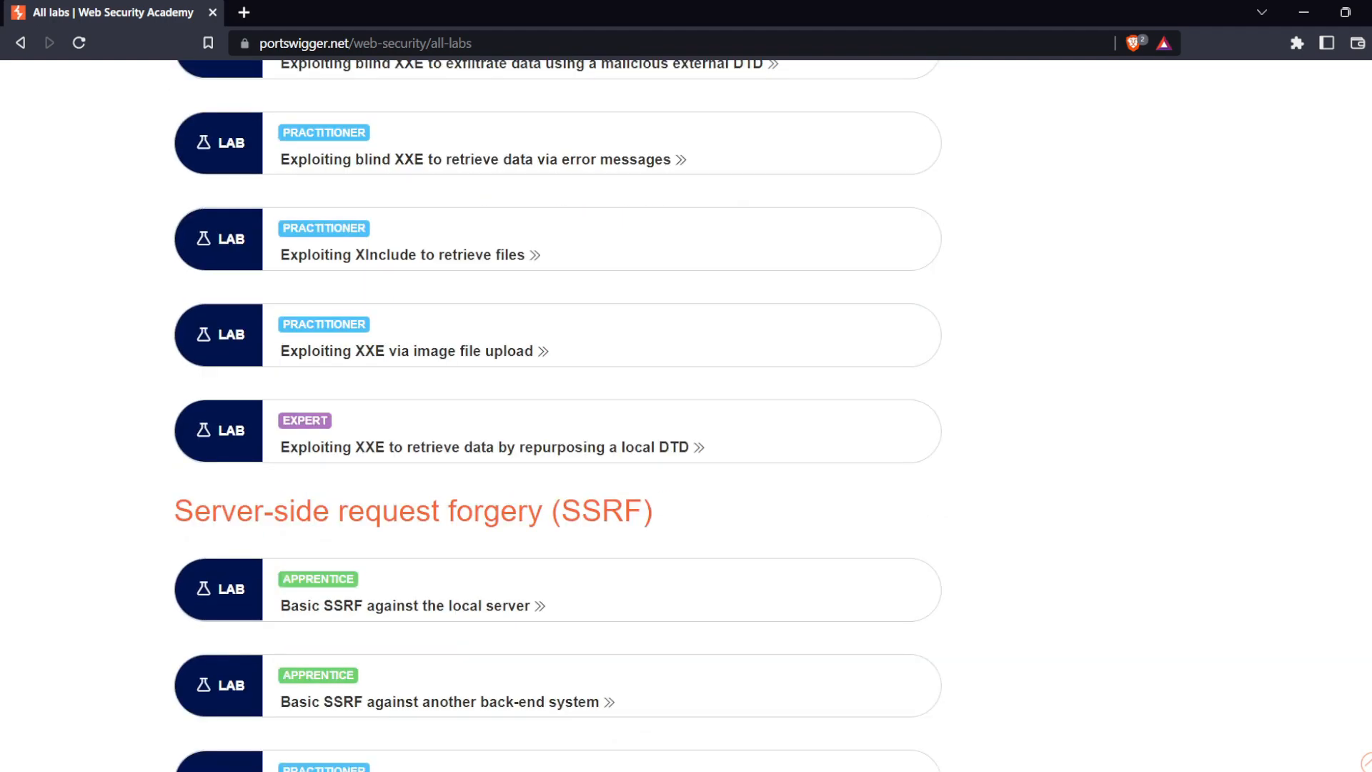
{"action": "scroll", "scroll_direction": "up", "scroll_amount": 3}
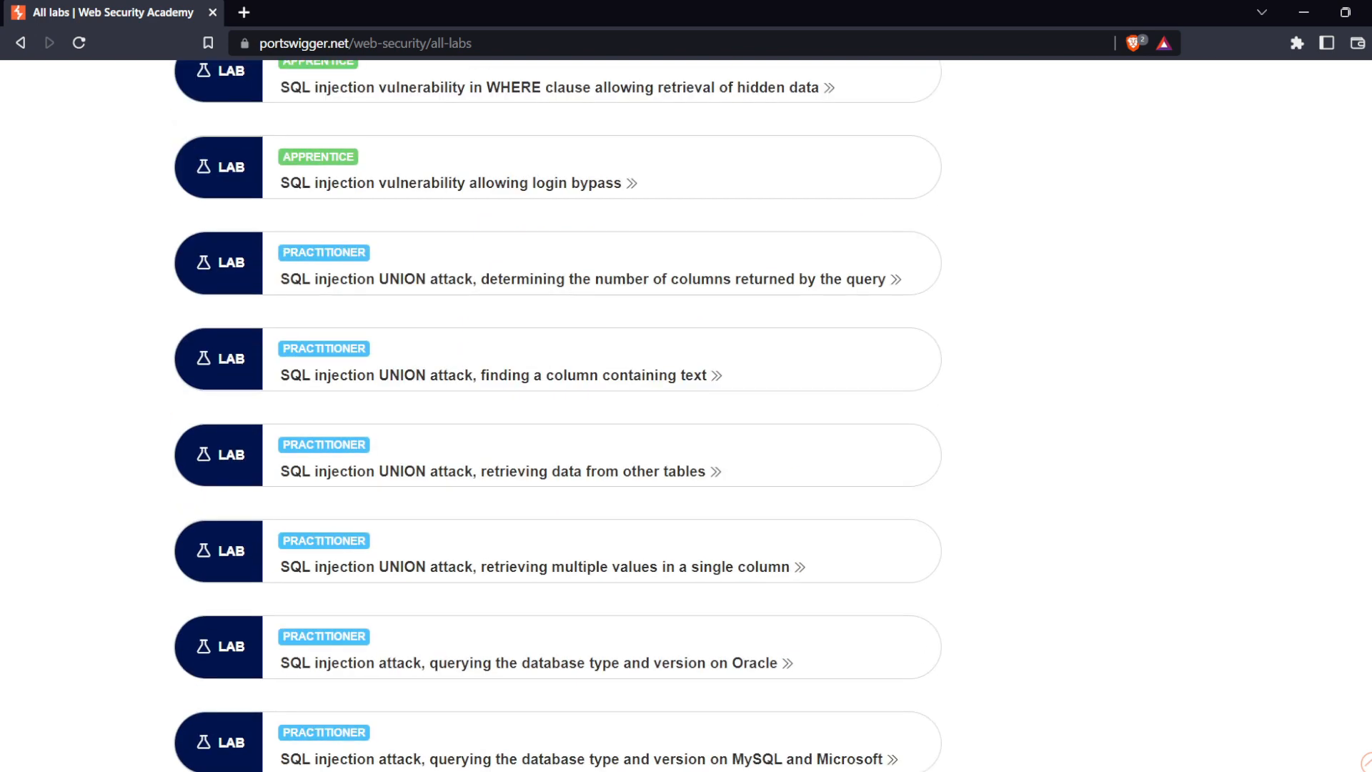
{"action": "left_click", "coordinate": [360, 43]}
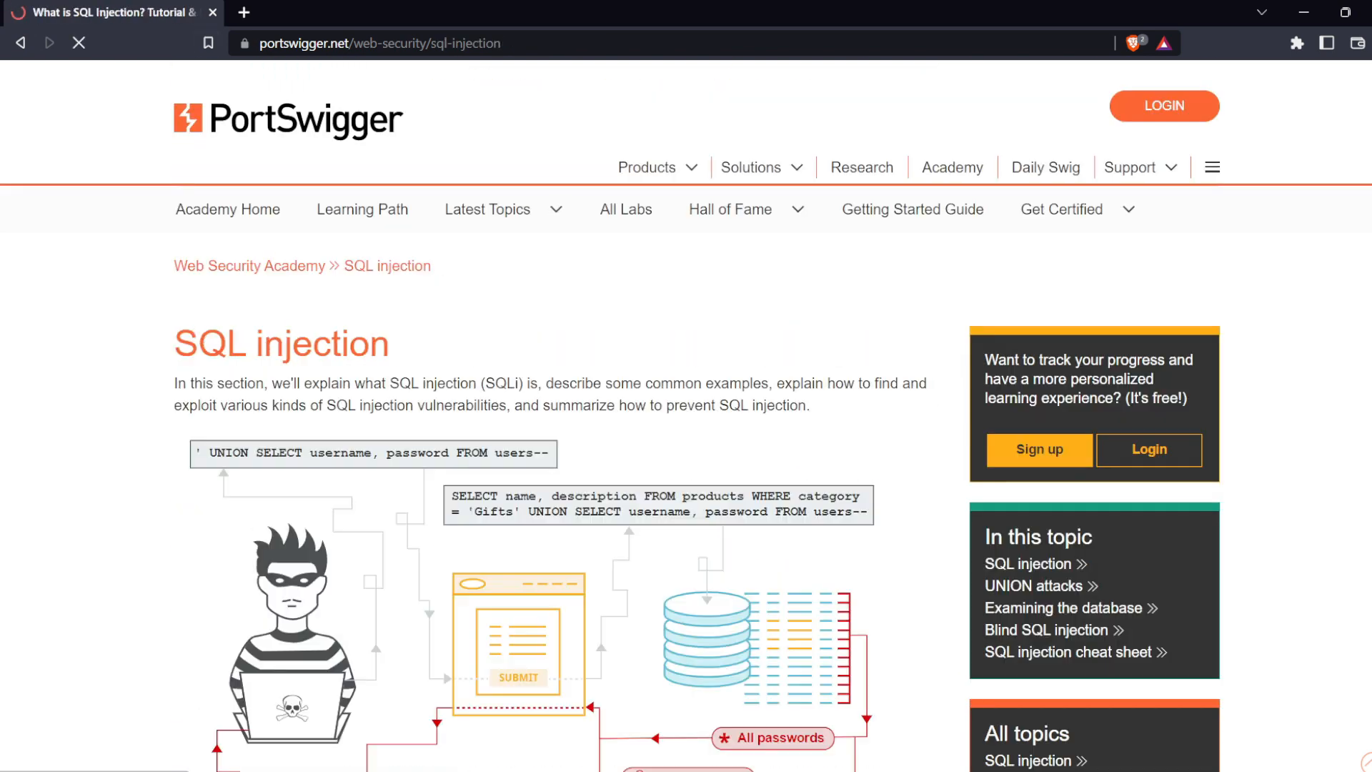
{"action": "scroll", "scroll_direction": "down", "scroll_amount": 3}
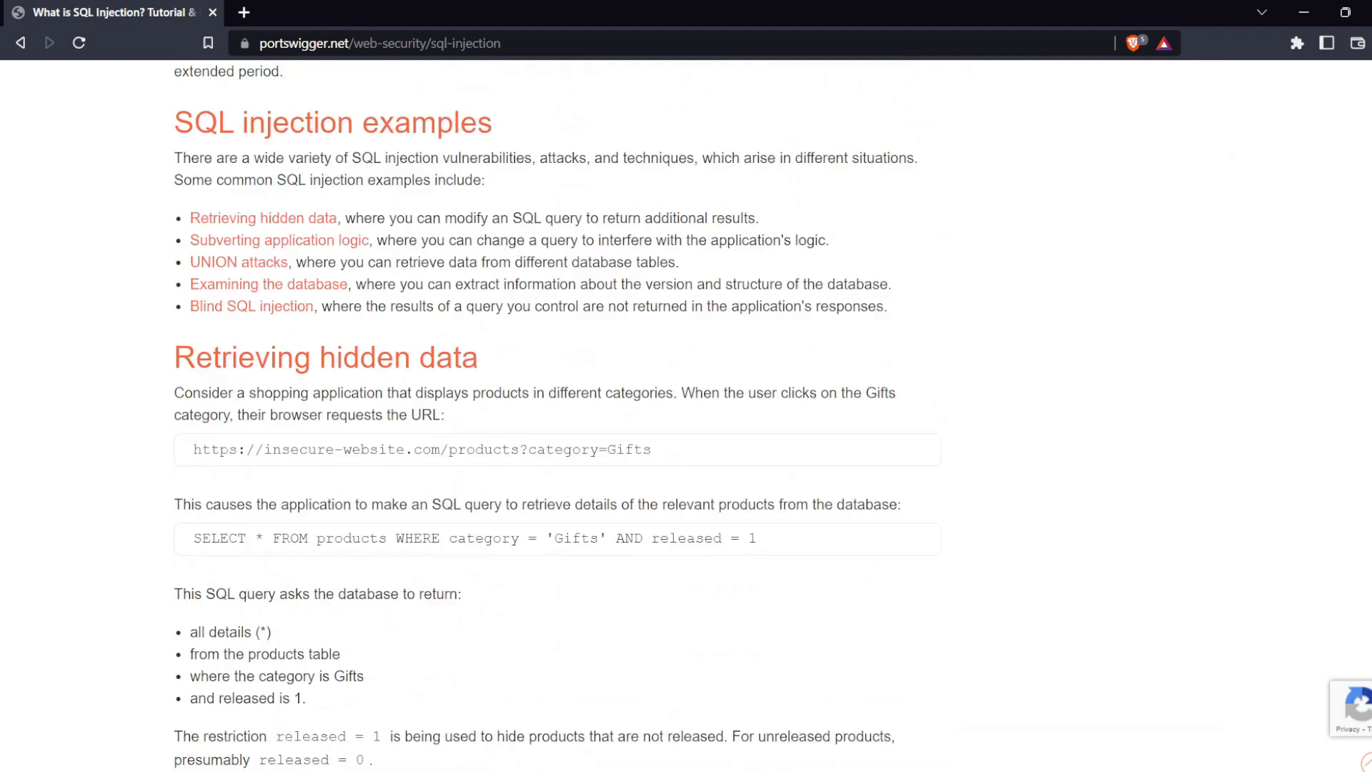
{"action": "scroll", "scroll_direction": "down", "scroll_amount": 3}
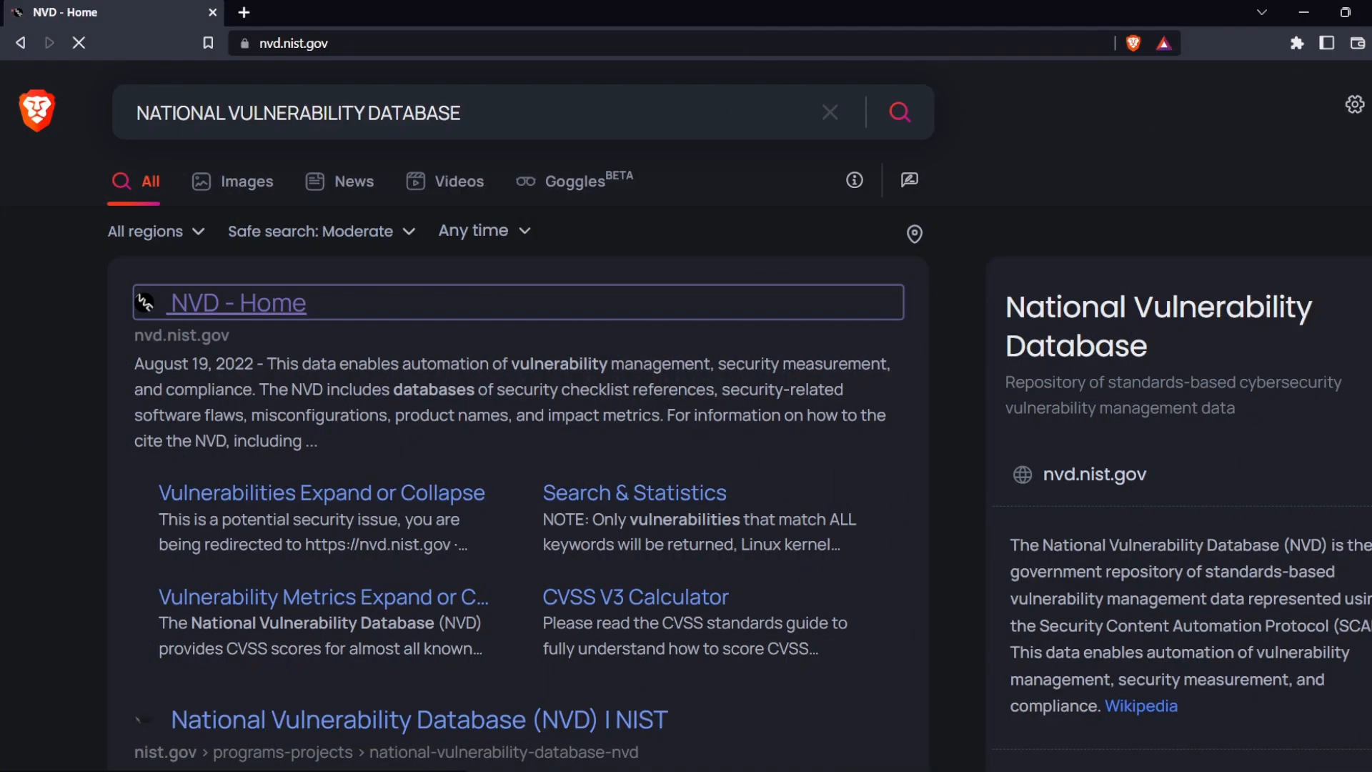
Open the NVD home page and its Vulnerabilities page showing the CVE definition of a vulnerability
{"action": "left_click", "coordinate": [238, 302]}
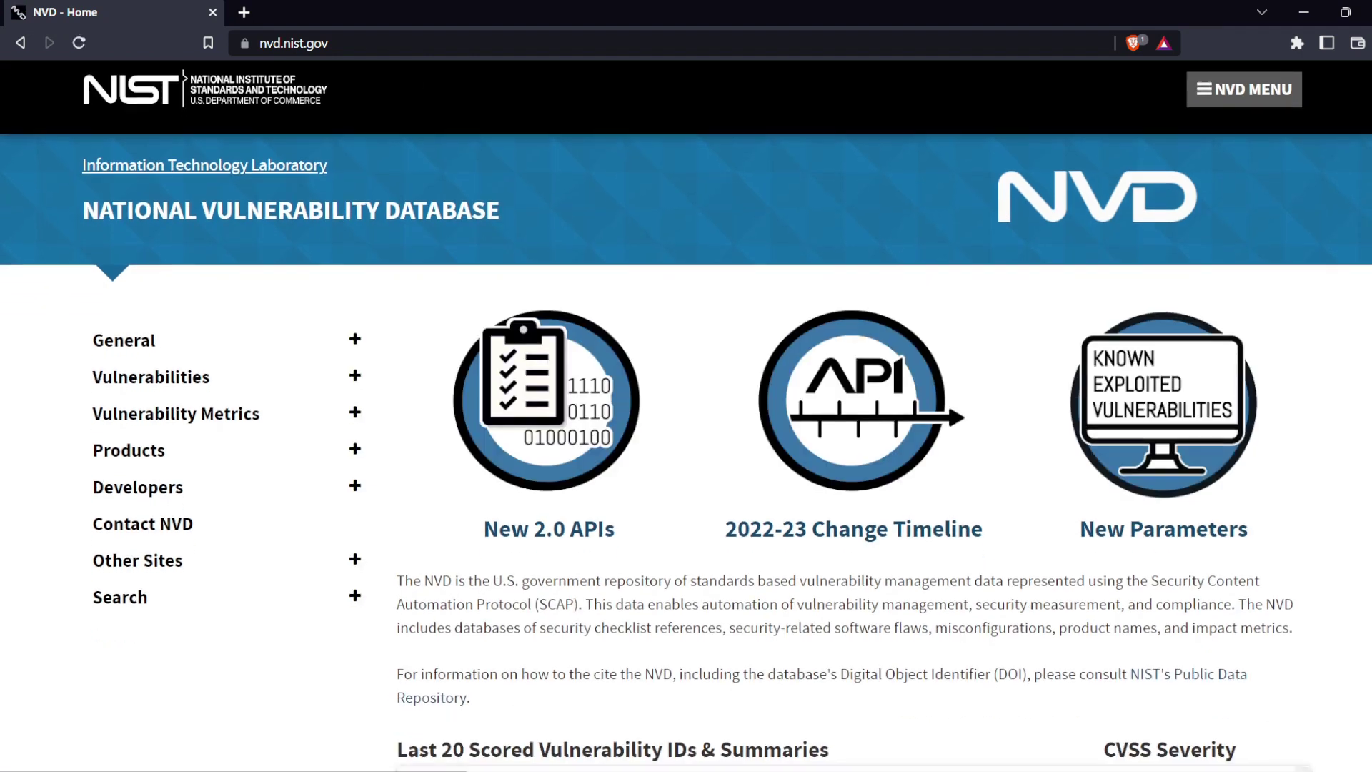
{"action": "left_click", "coordinate": [150, 377]}
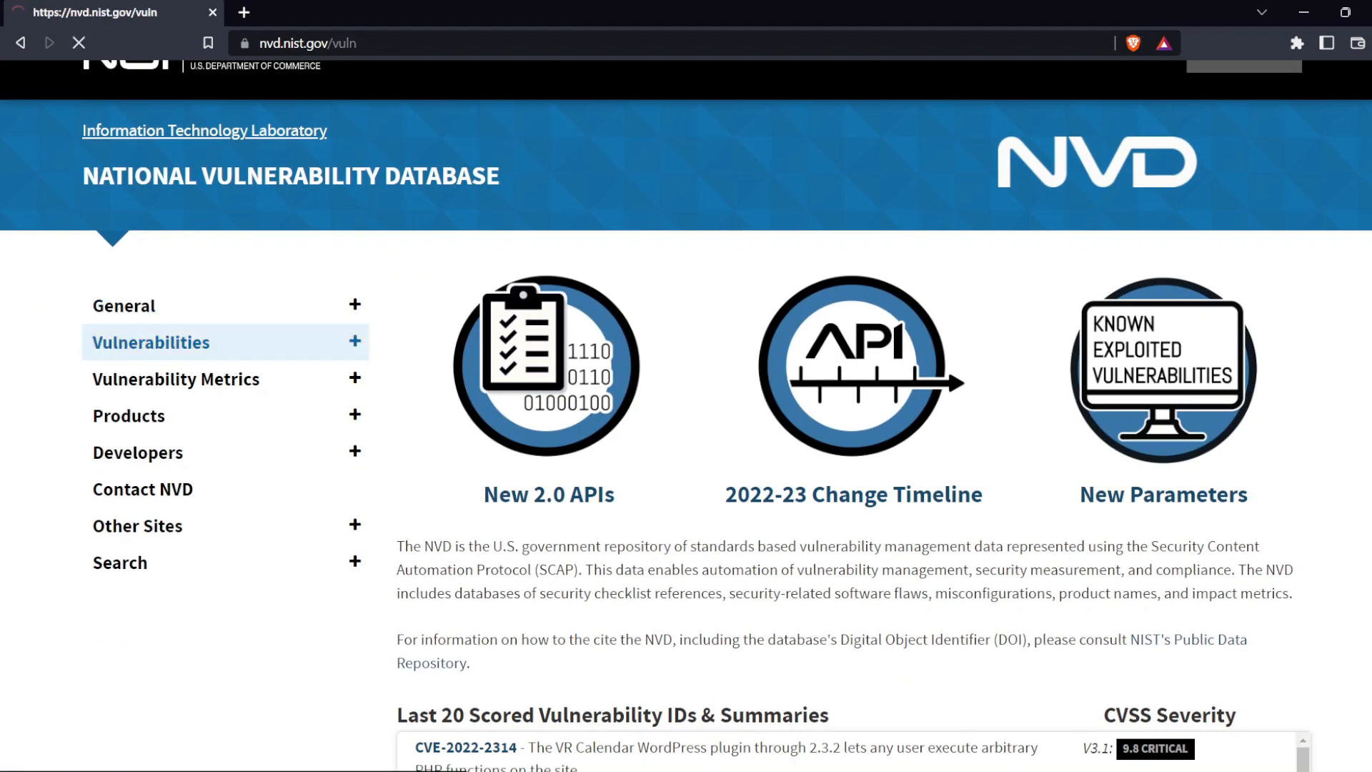
{"action": "left_click", "coordinate": [151, 341]}
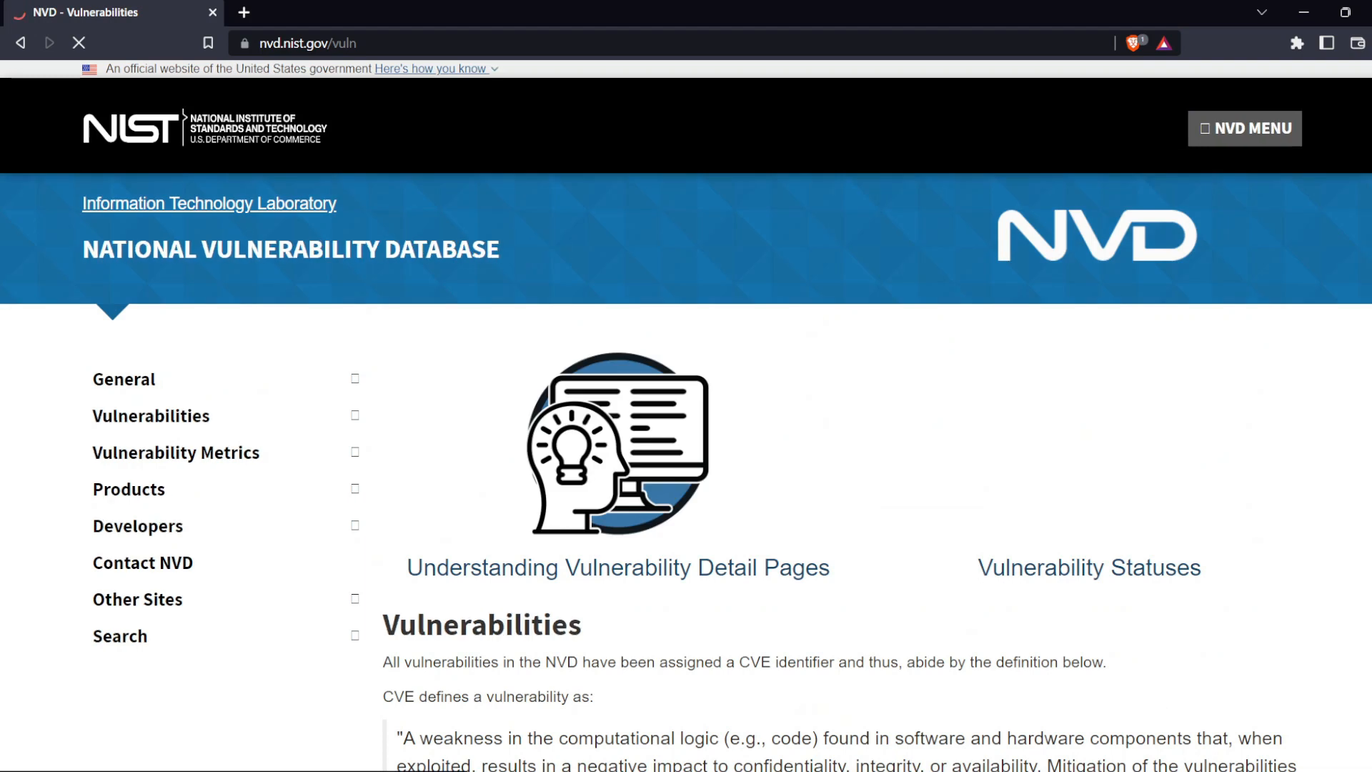
{"action": "scroll", "scroll_direction": "down", "scroll_amount": 3}
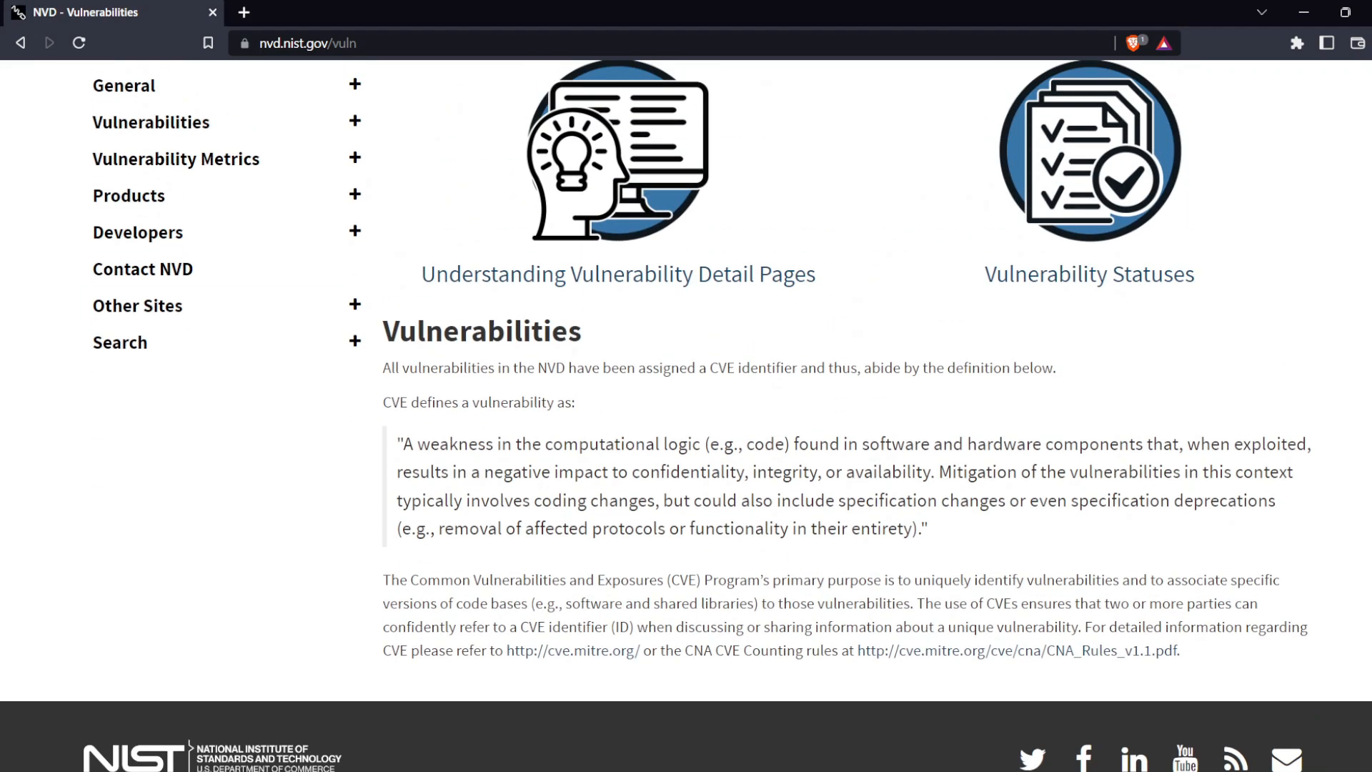
{"action": "left_click", "coordinate": [1090, 274]}
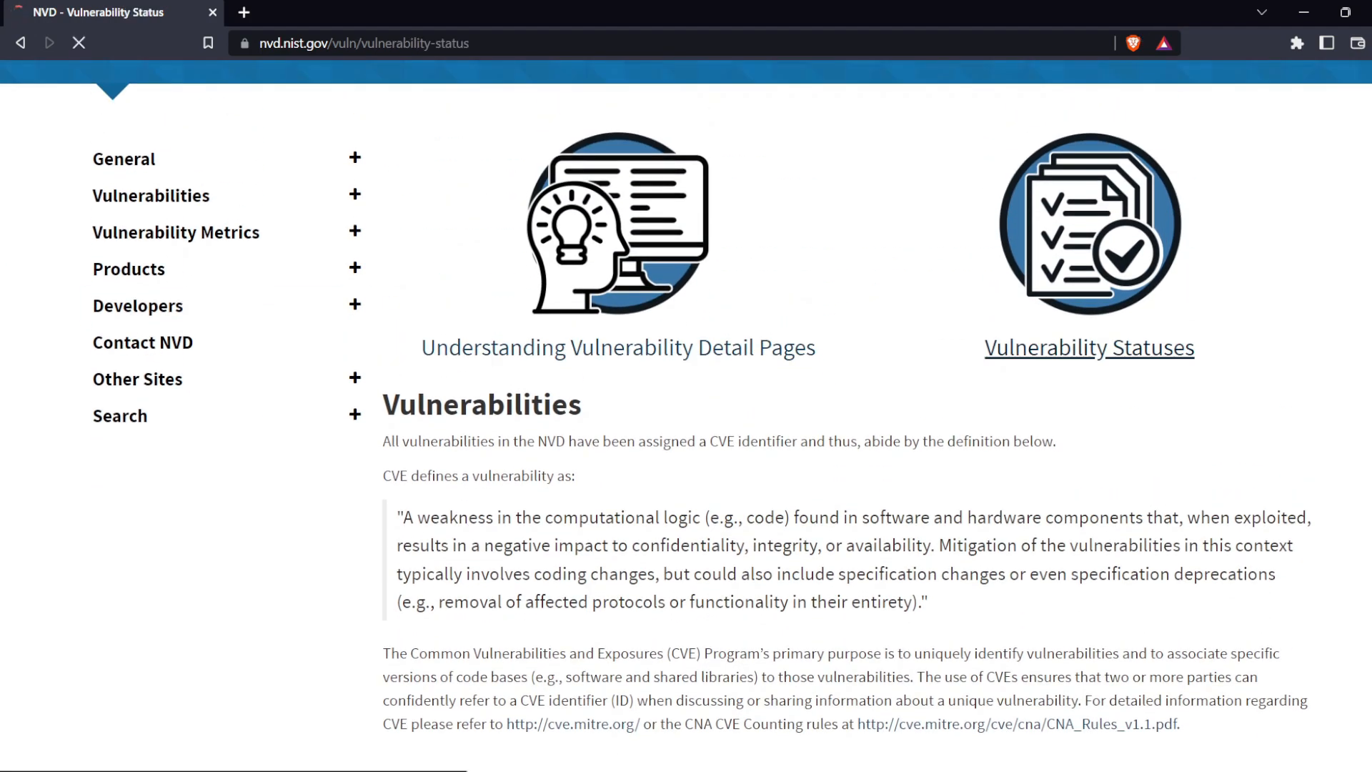
{"action": "scroll", "scroll_direction": "down", "scroll_amount": 3}
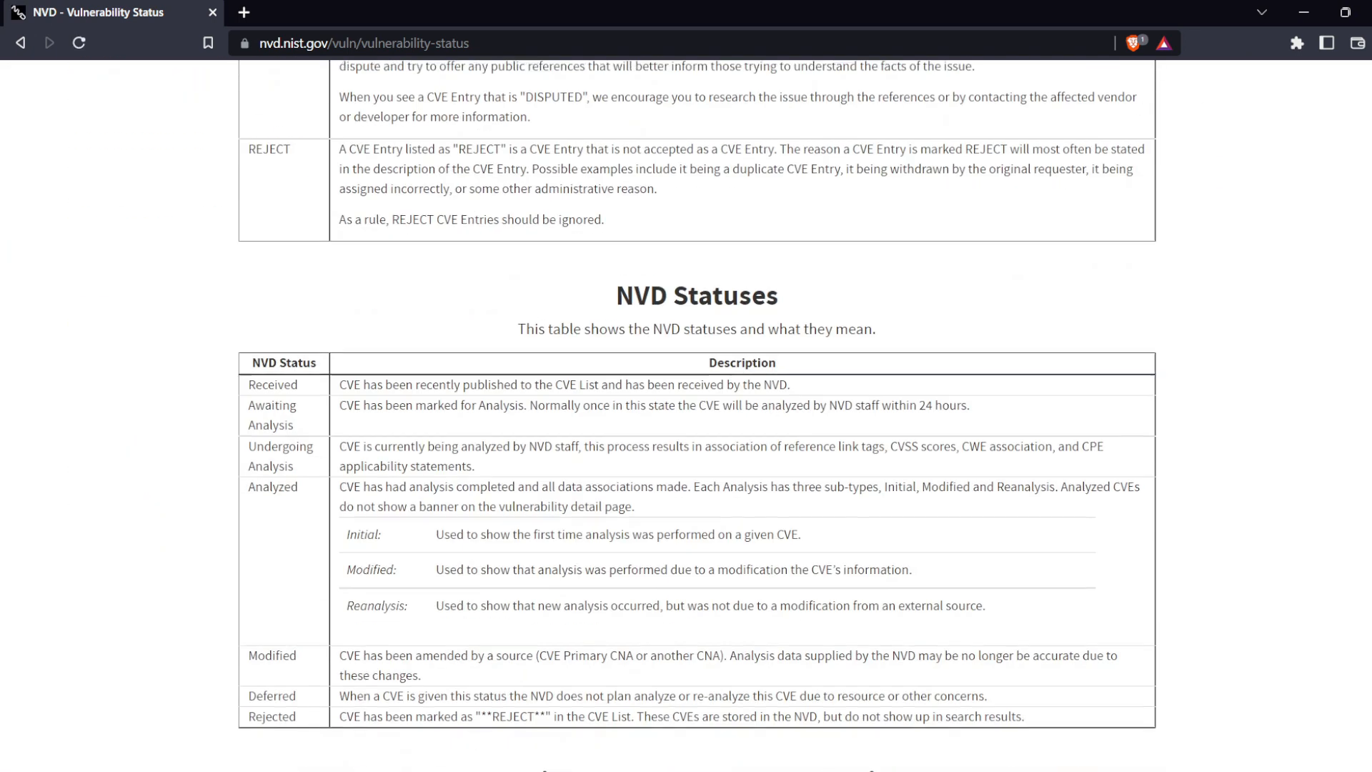
{"action": "scroll", "scroll_direction": "down", "scroll_amount": 3}
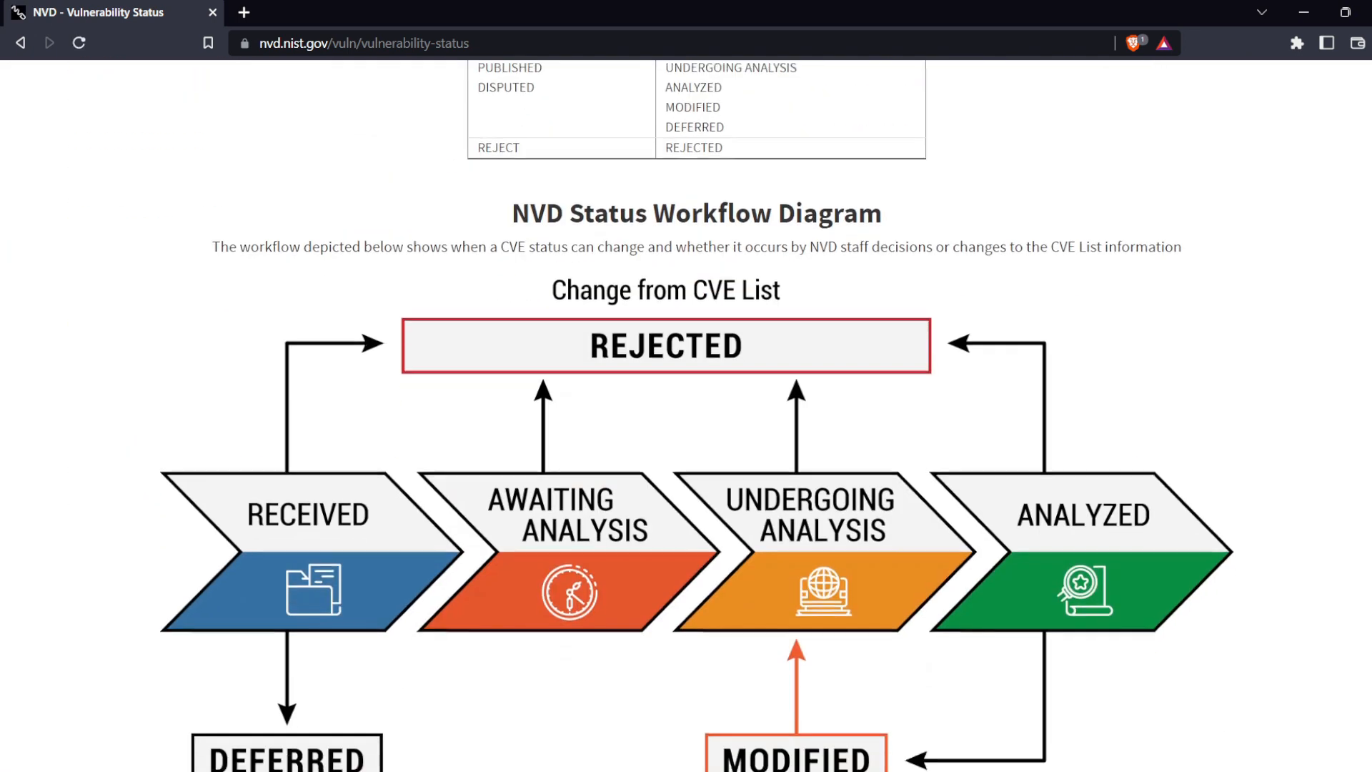
{"action": "scroll", "scroll_direction": "up", "scroll_amount": 3}
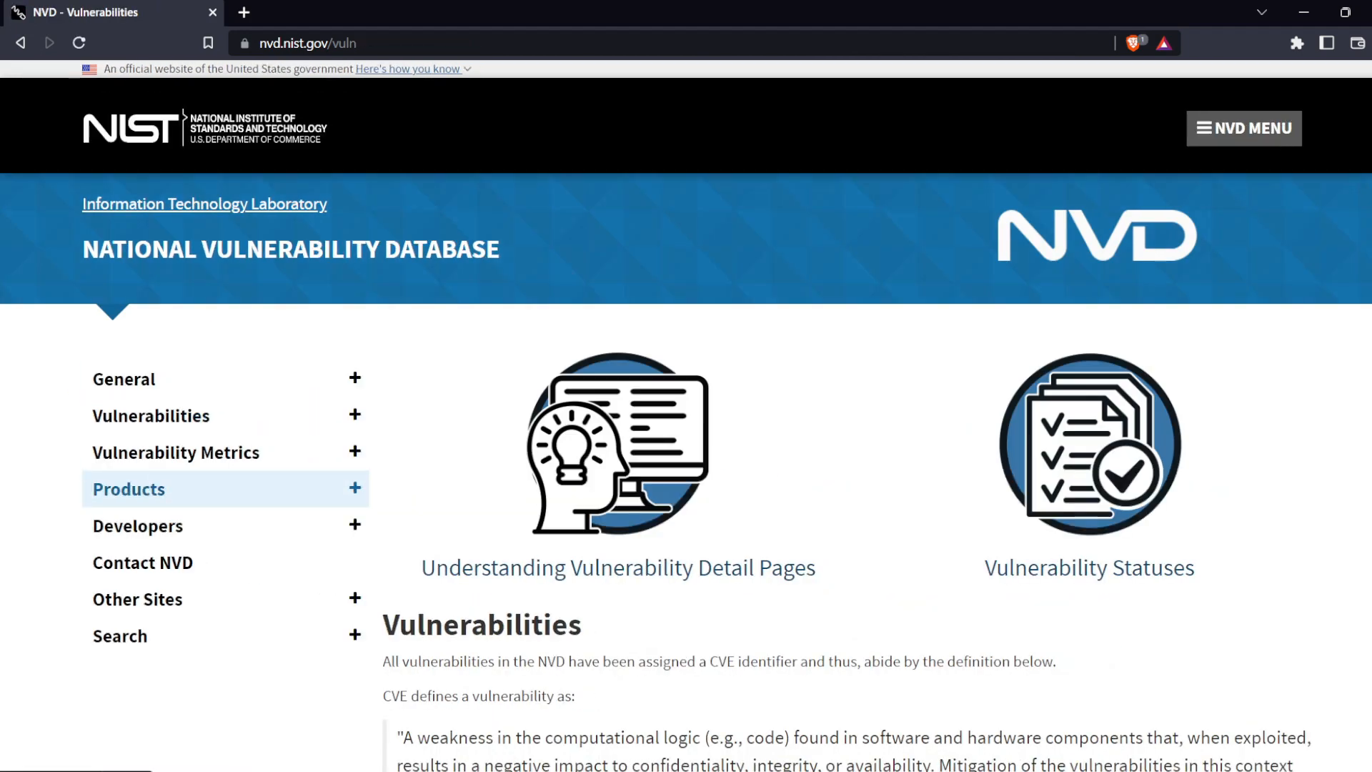
{"action": "scroll", "scroll_direction": "down", "scroll_amount": 3}
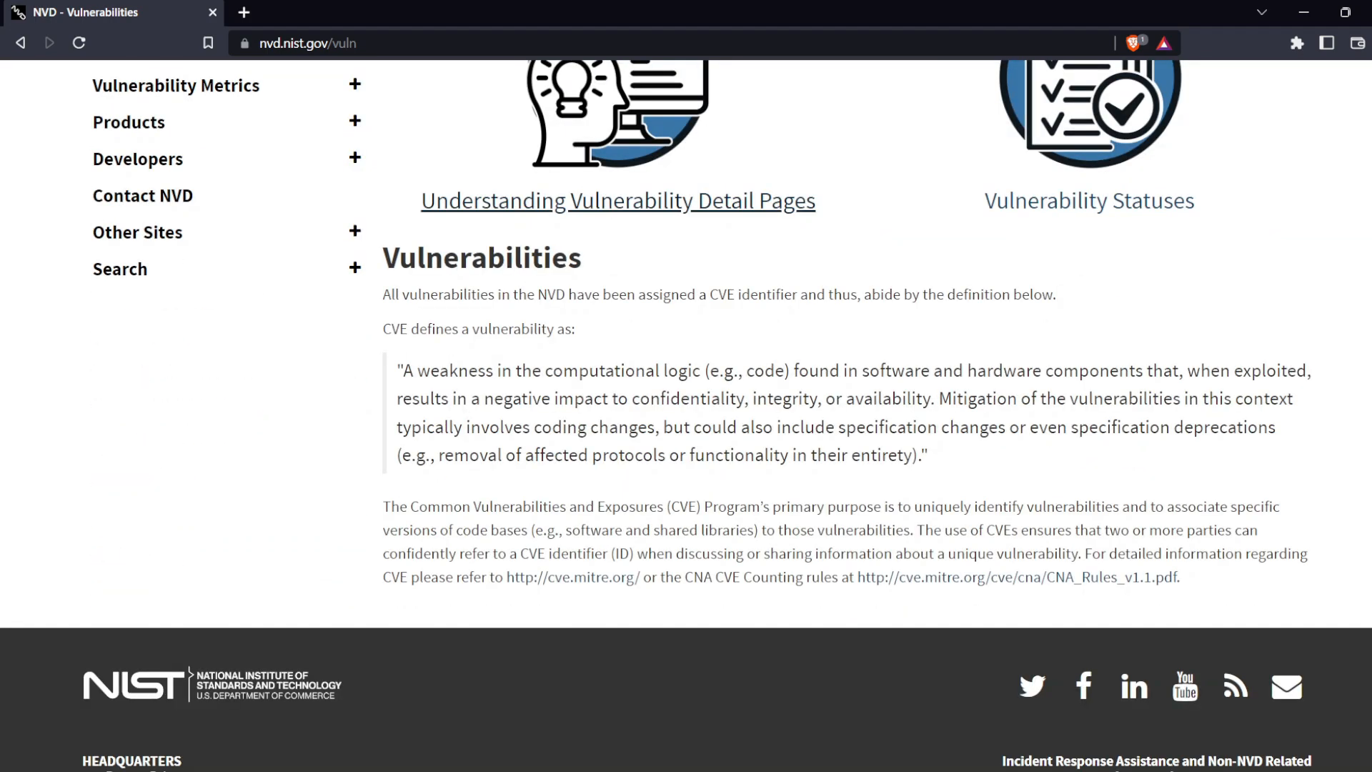
{"action": "left_click", "coordinate": [617, 200]}
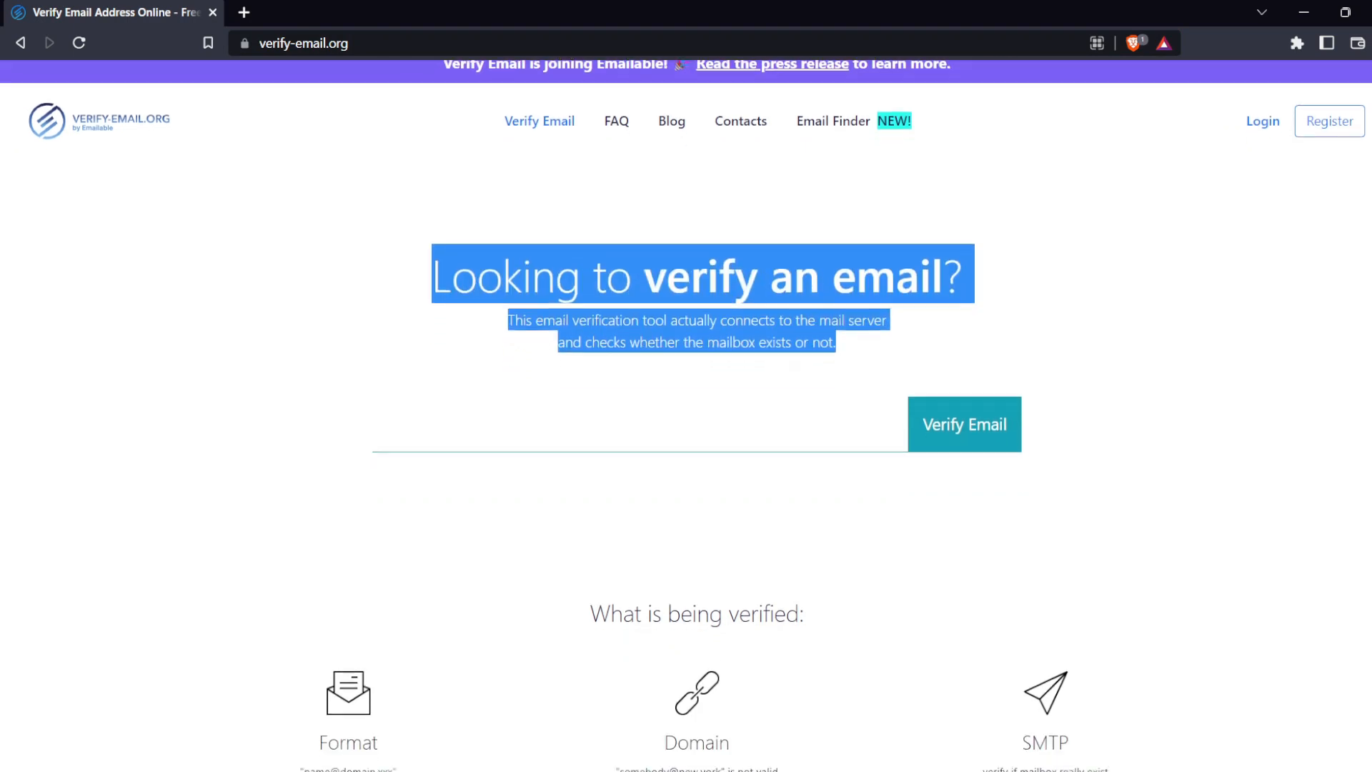
Scroll verify-email.org to its format, domain and SMTP checks and the Bulk Verifier section
{"action": "scroll", "scroll_direction": "down", "scroll_amount": 3}
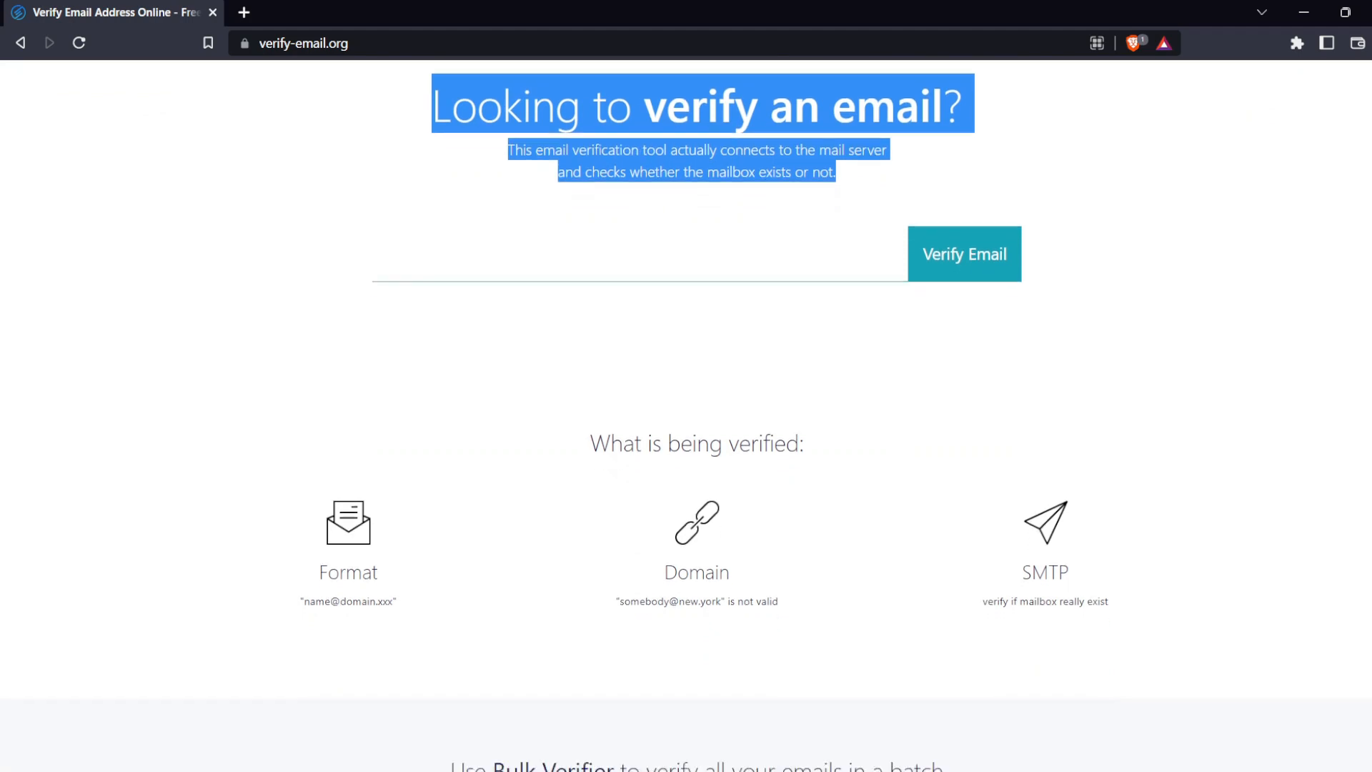
{"action": "scroll", "scroll_direction": "down", "scroll_amount": 3}
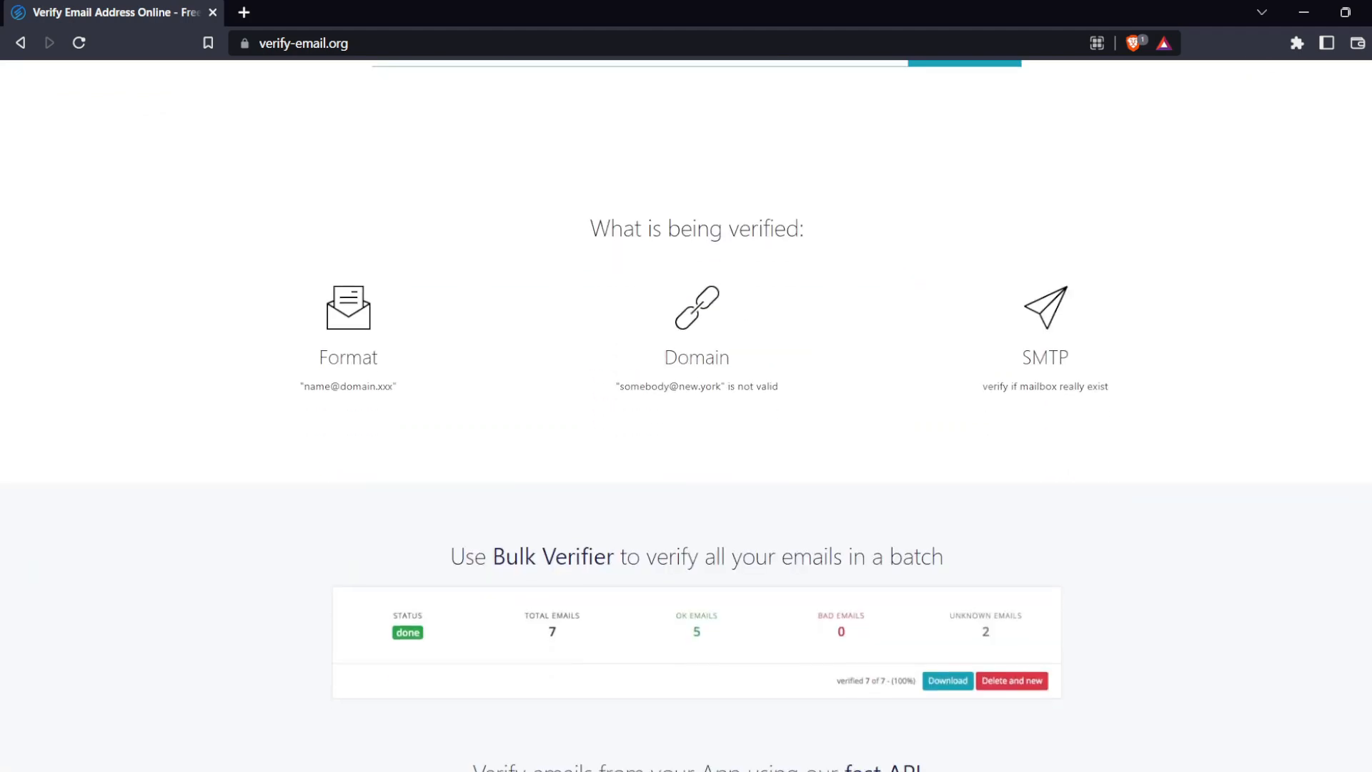